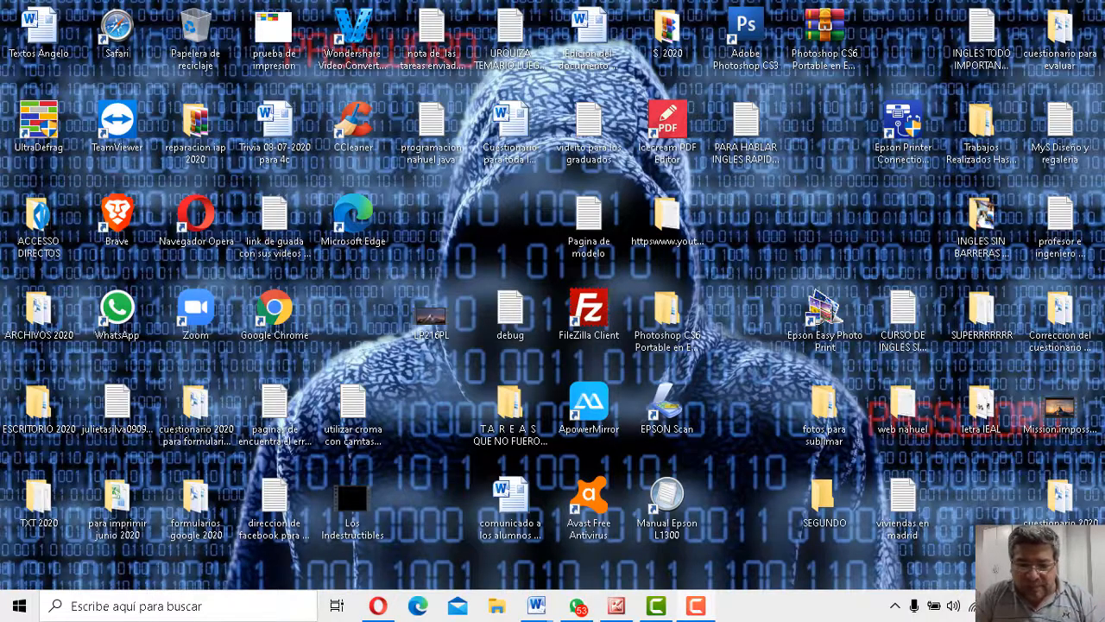
mouse_move(529, 604)
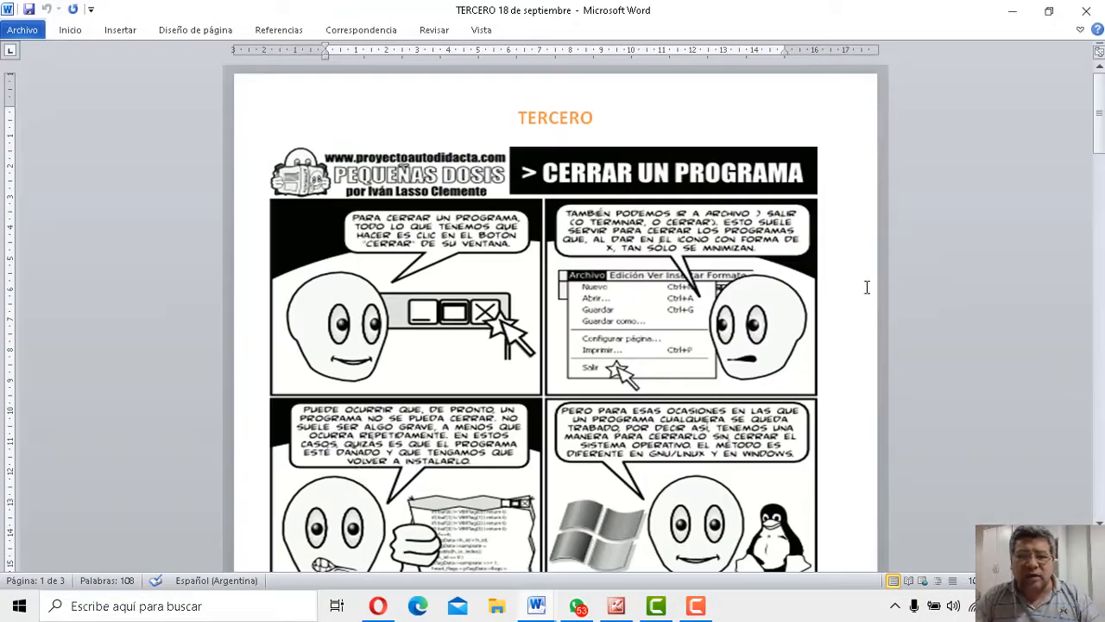
- Scroll down through the TERCERO 18 de septiembre comic on how to close a program
scroll(down, 3)
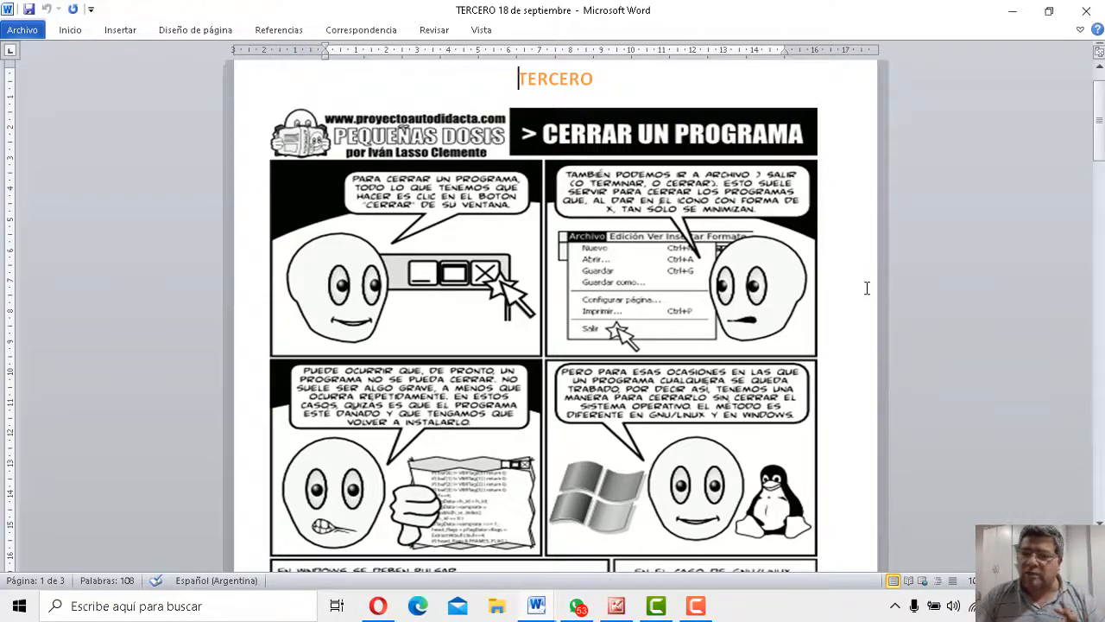
scroll(down, 3)
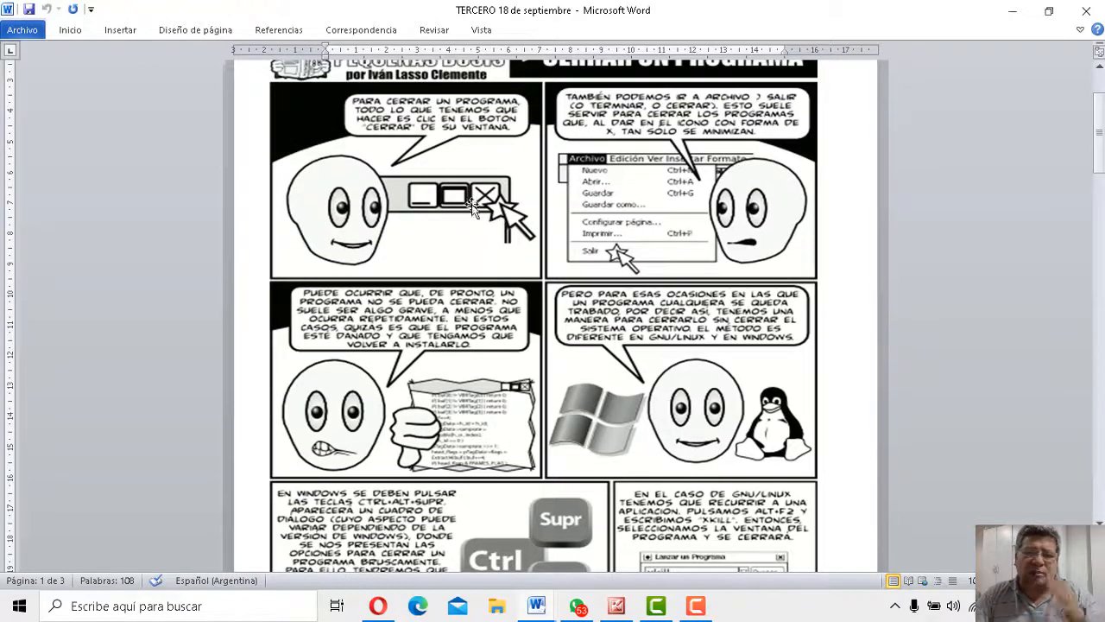
scroll(down, 3)
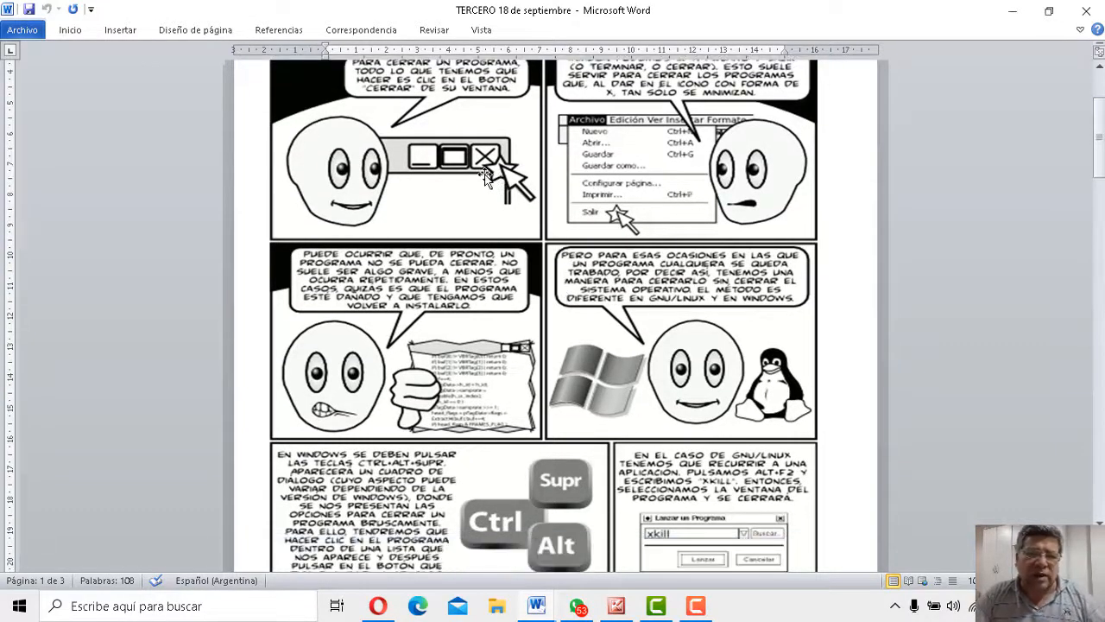
scroll(down, 3)
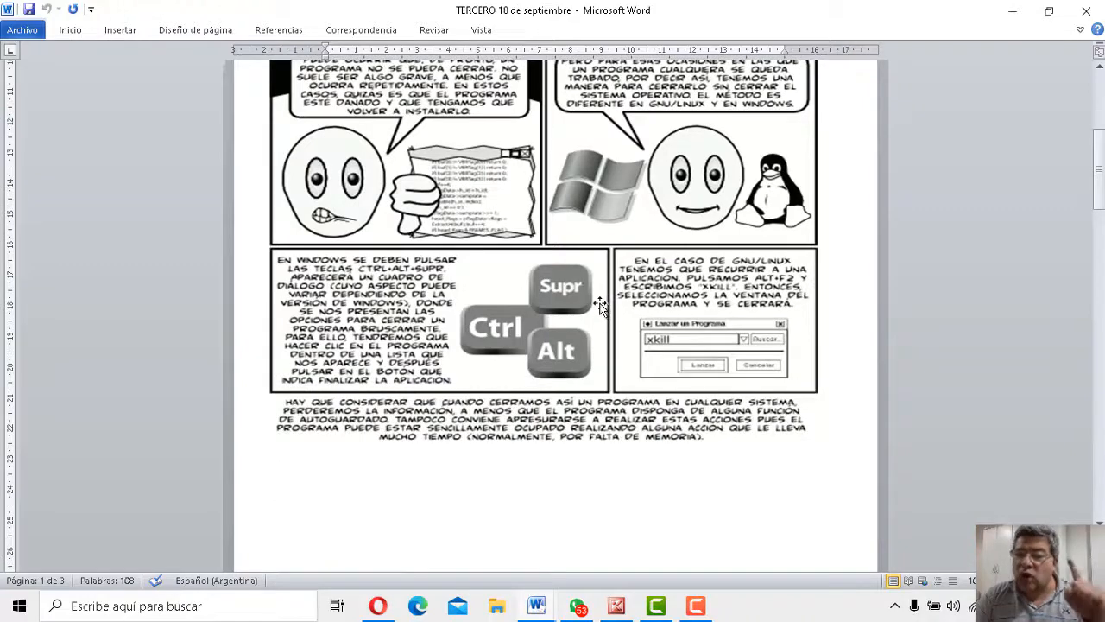
scroll(down, 3)
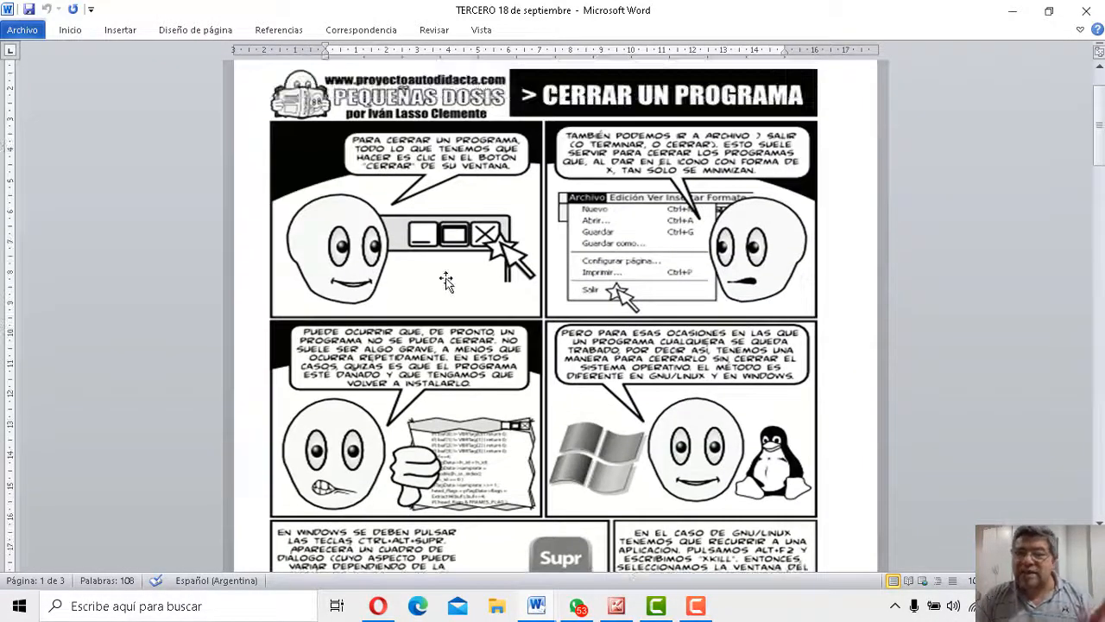
mouse_move(981, 152)
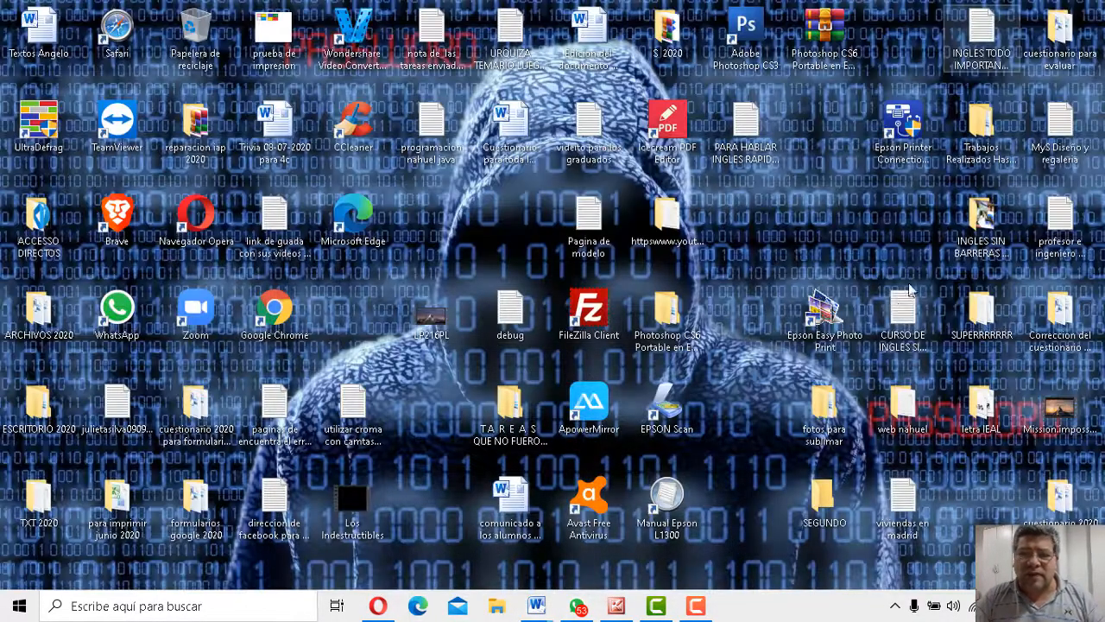
click(591, 226)
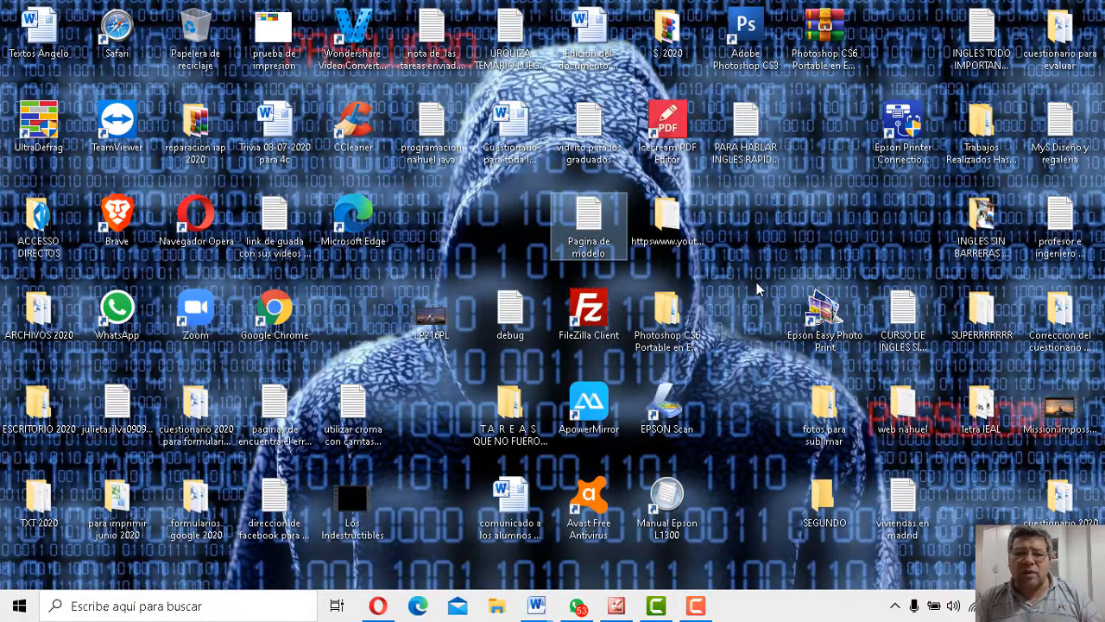
double_click(589, 222)
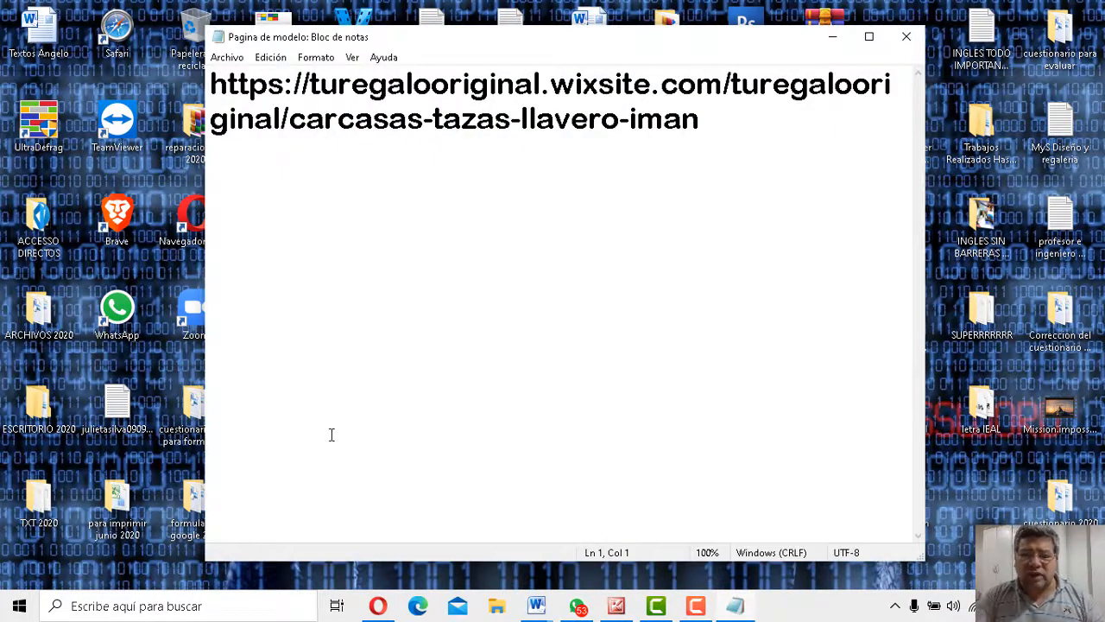
mouse_move(362, 391)
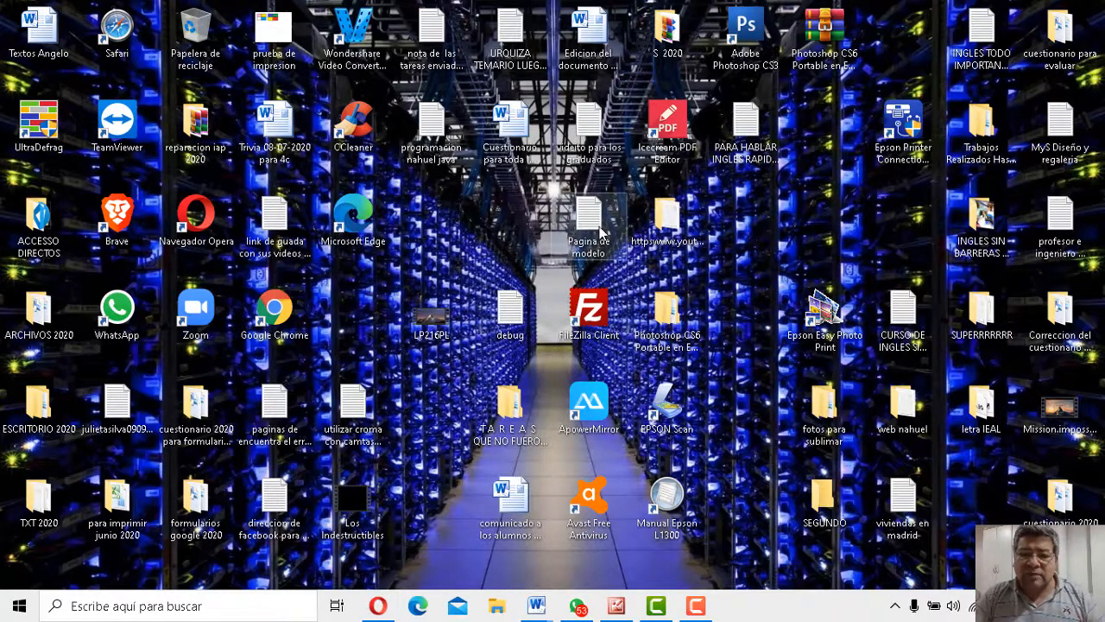
double_click(589, 216)
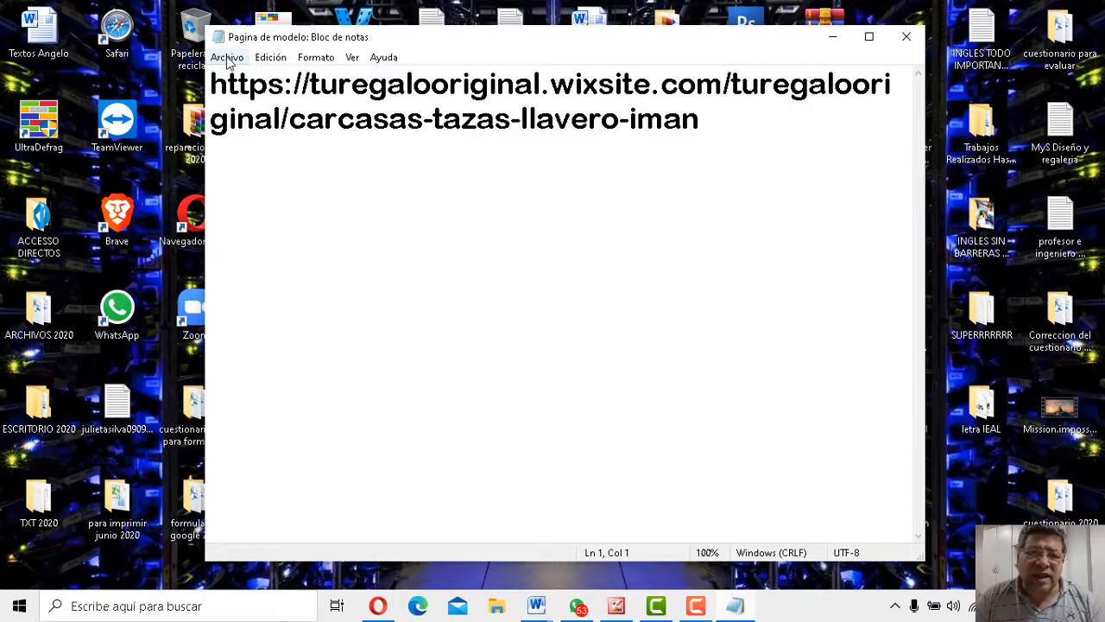
click(229, 58)
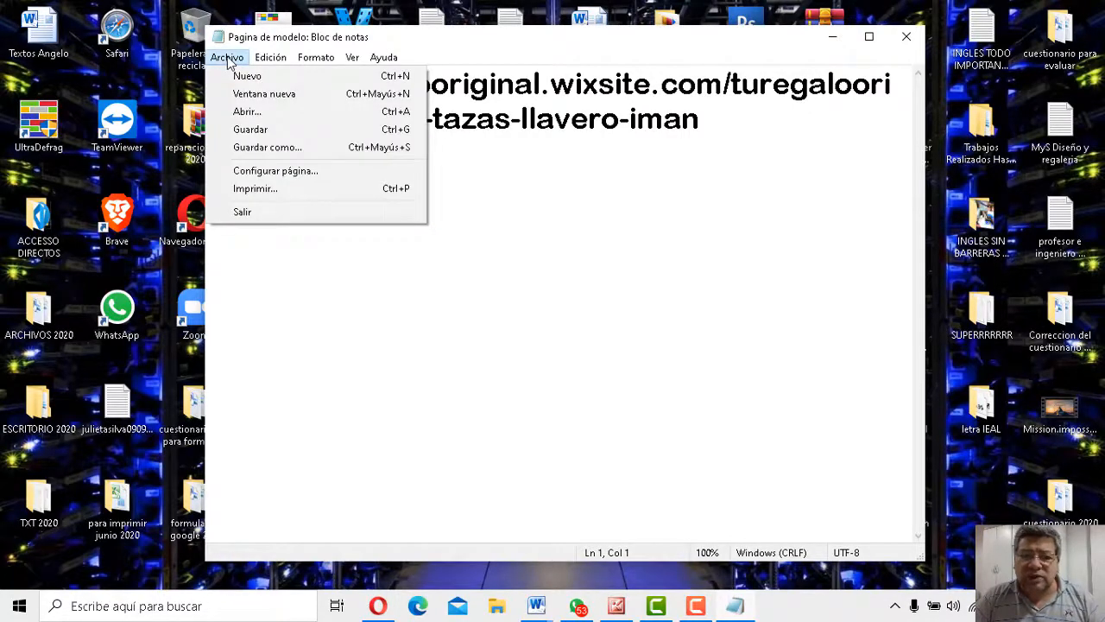
mouse_move(246, 215)
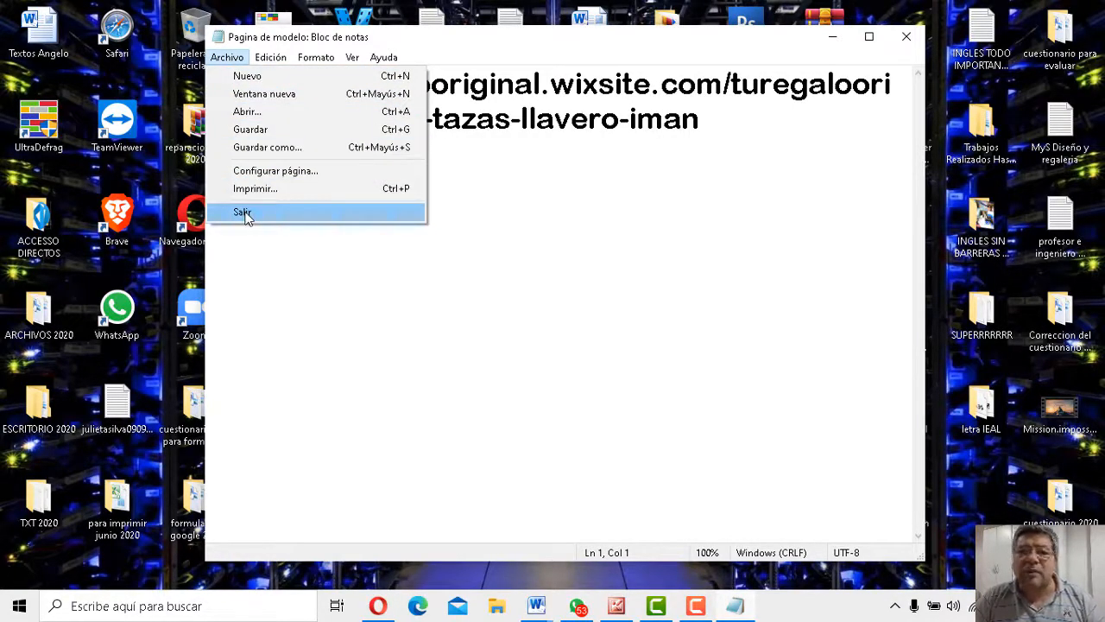
click(244, 213)
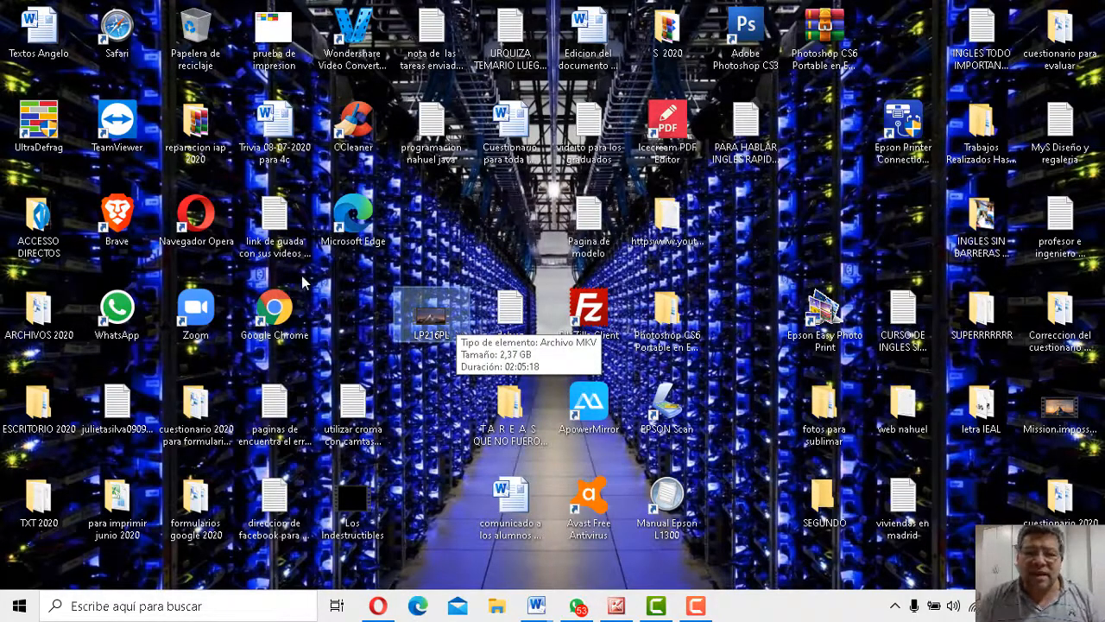
mouse_move(548, 273)
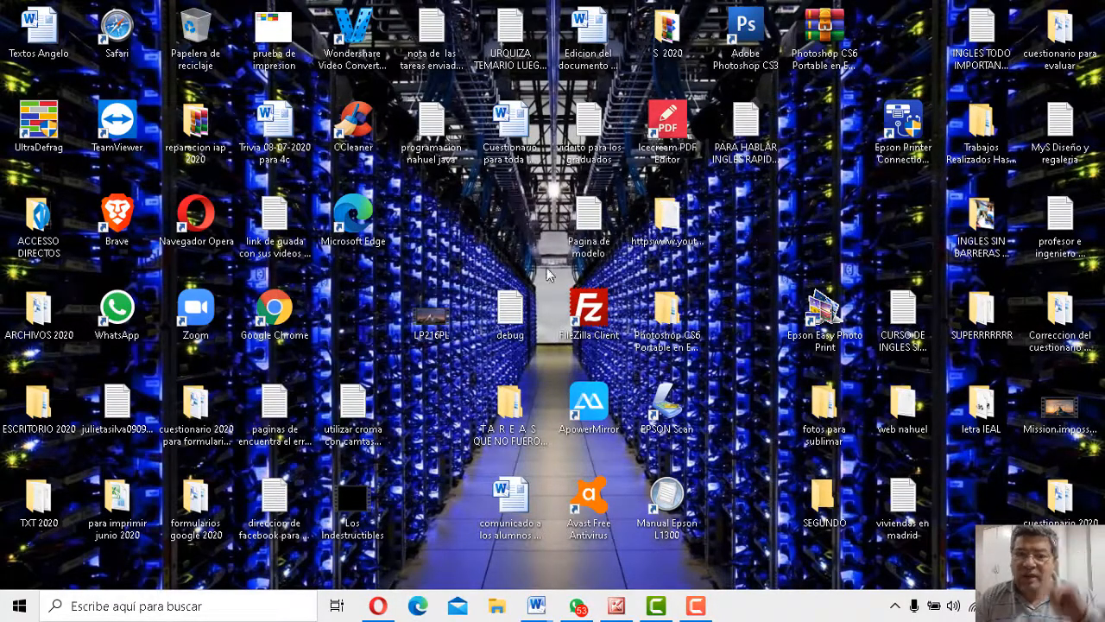
double_click(588, 220)
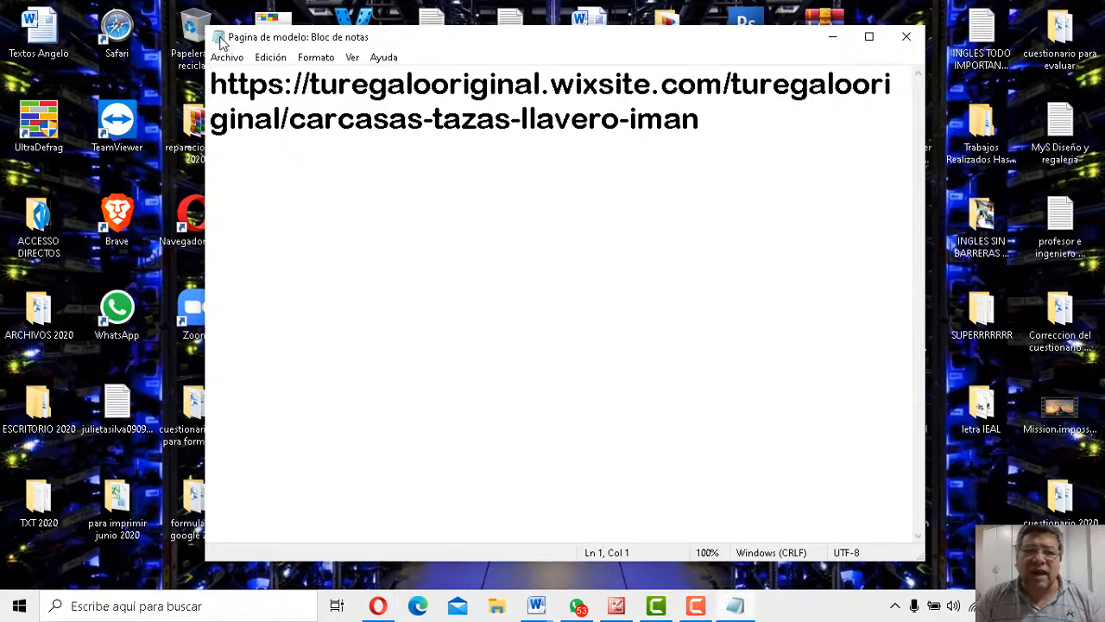
click(217, 40)
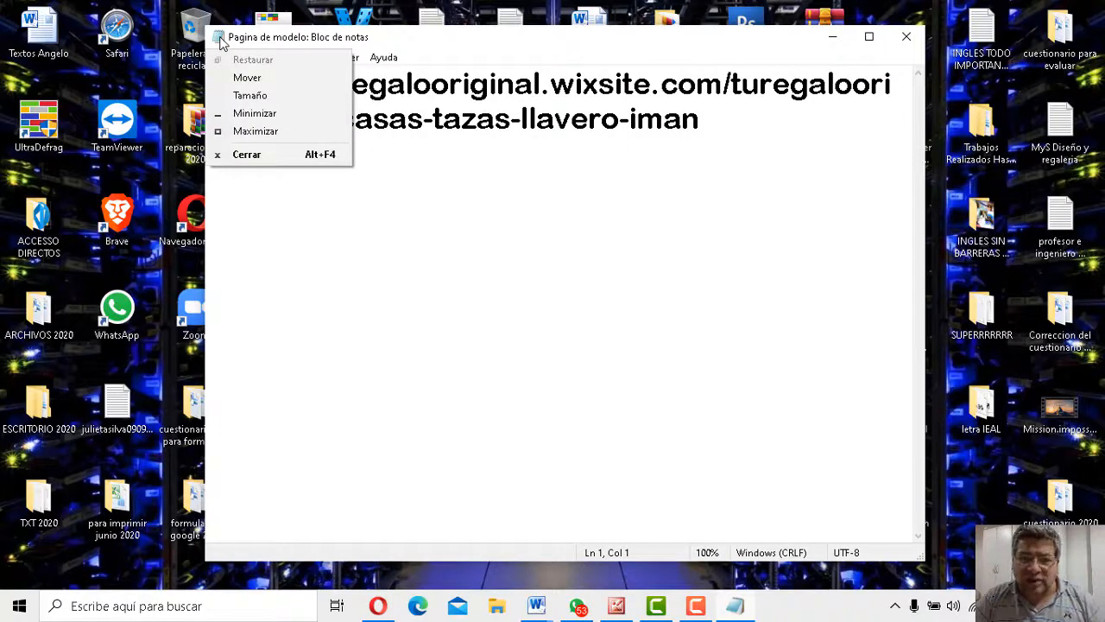
mouse_move(263, 155)
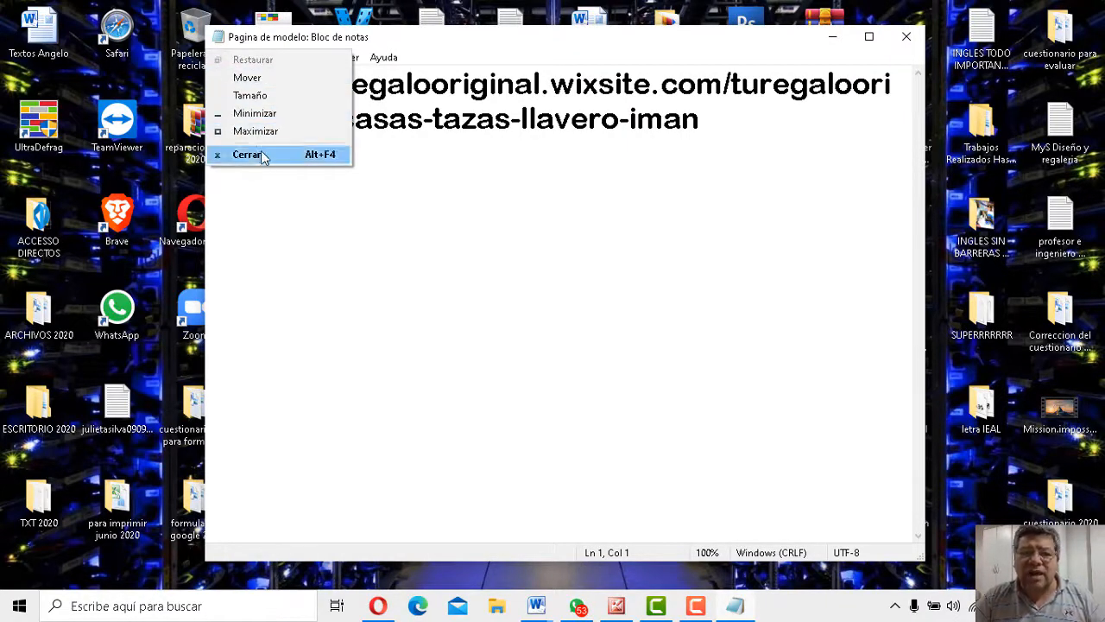
click(248, 154)
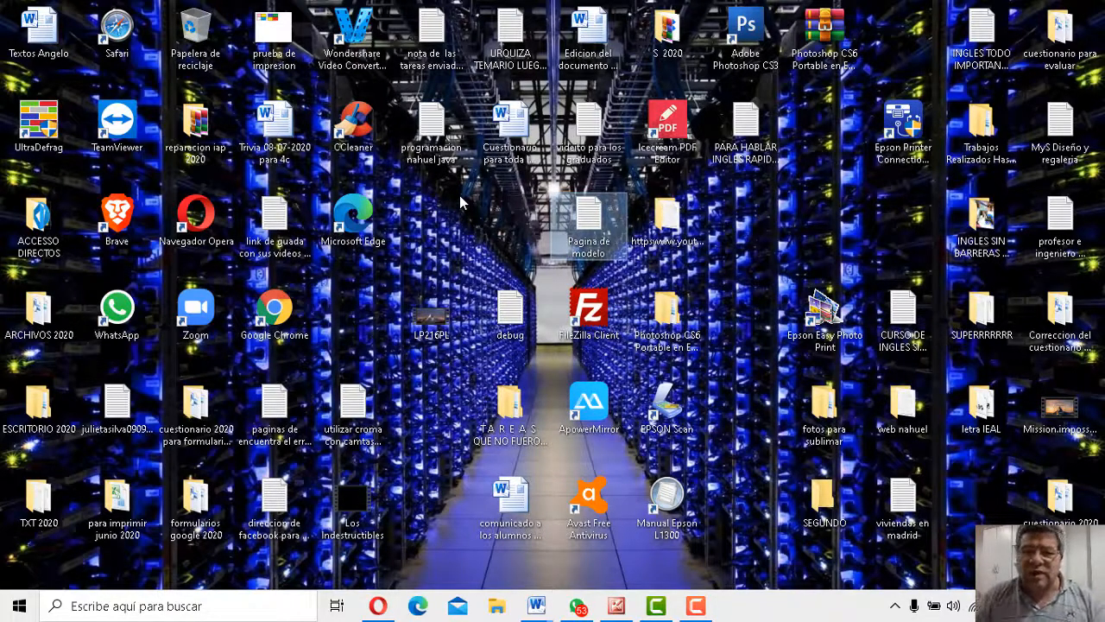
double_click(591, 218)
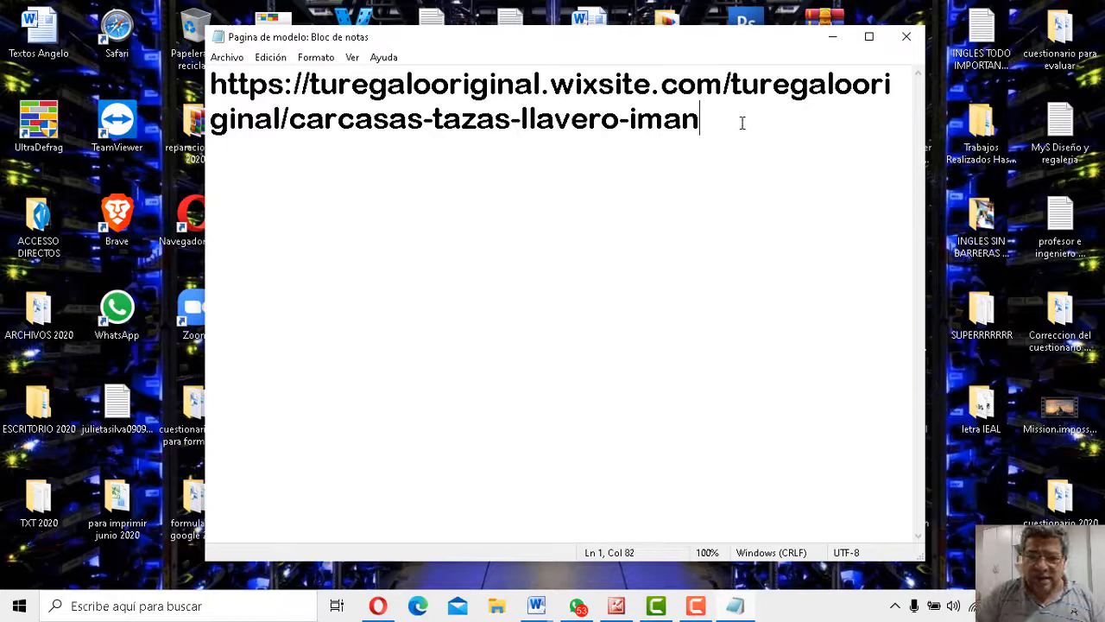
key(Enter)
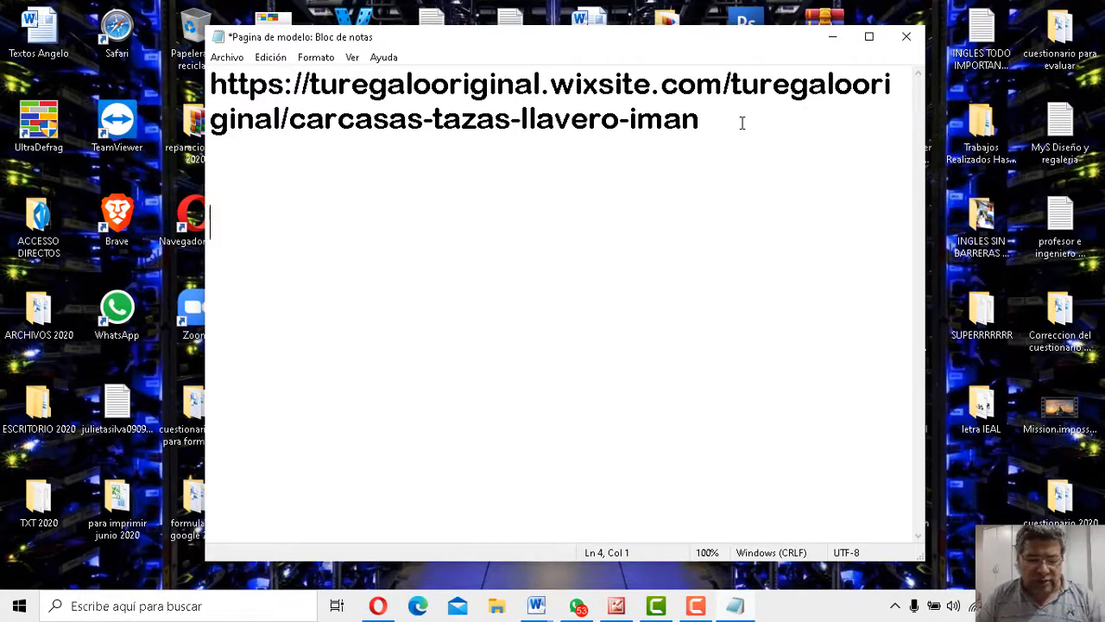
text(A)
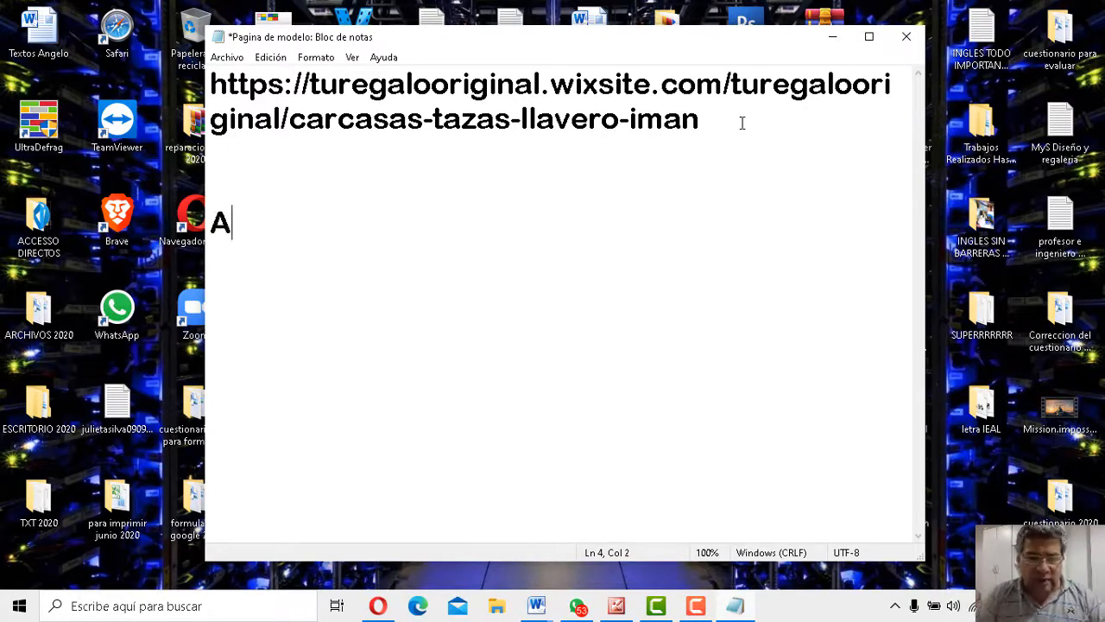
text(LT +)
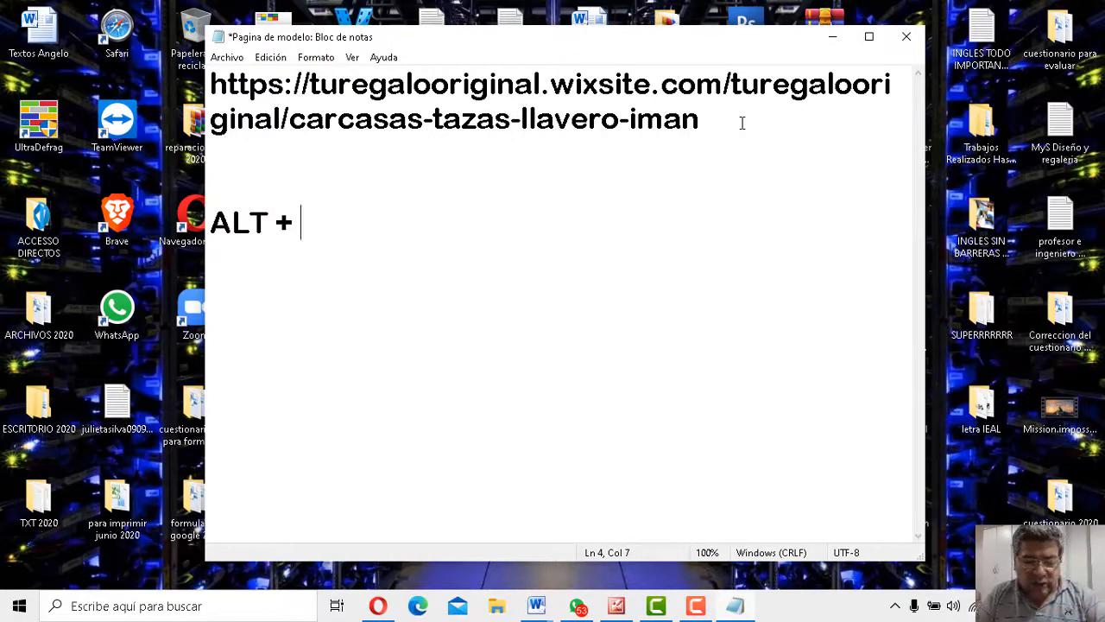
text(F4)
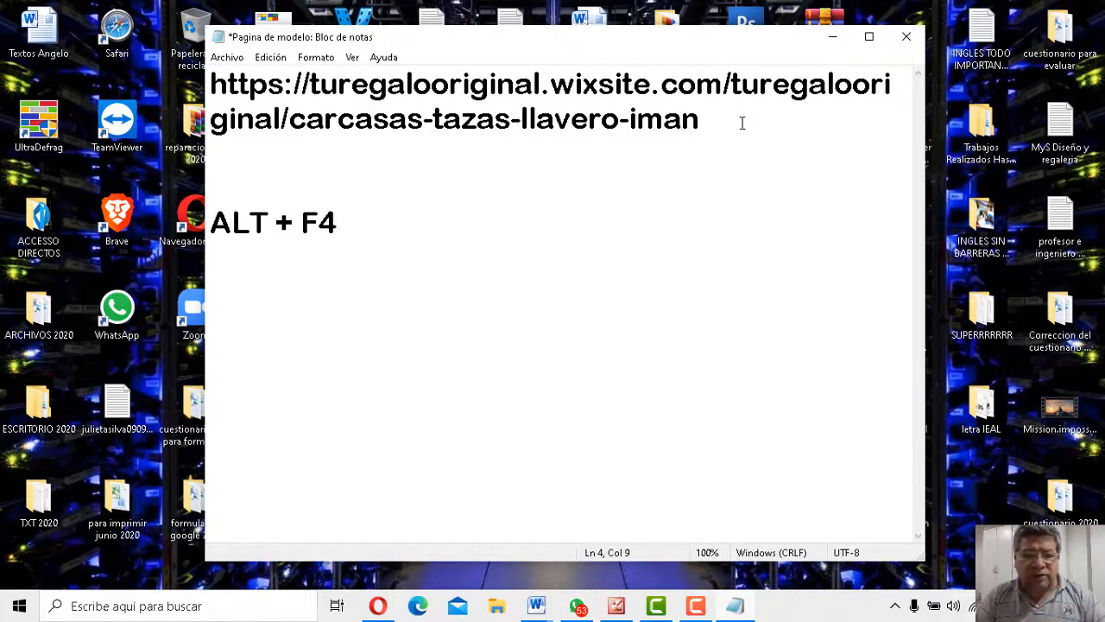
key(BackSpace)
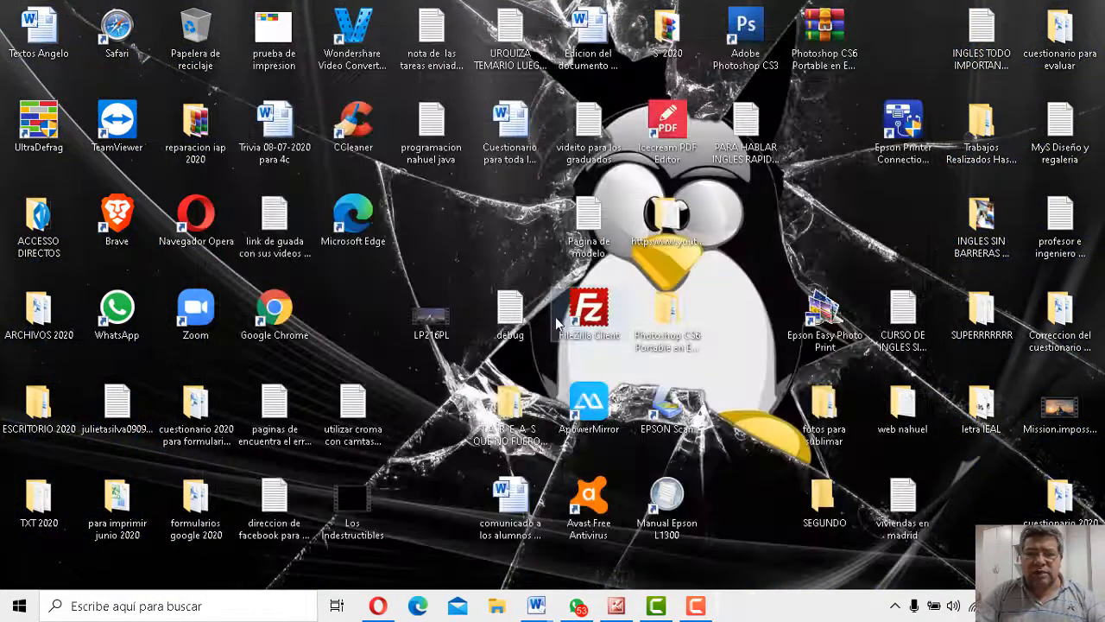
- Open the debug log from the programacion nahuel java folder, then close Task Manager after ending it
click(431, 121)
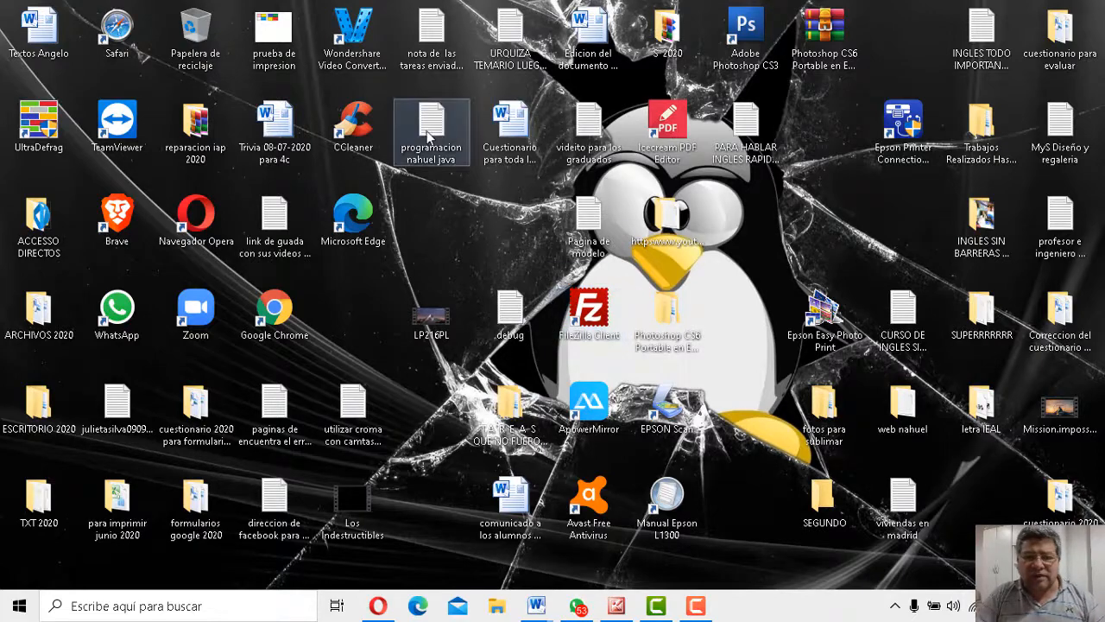
double_click(433, 121)
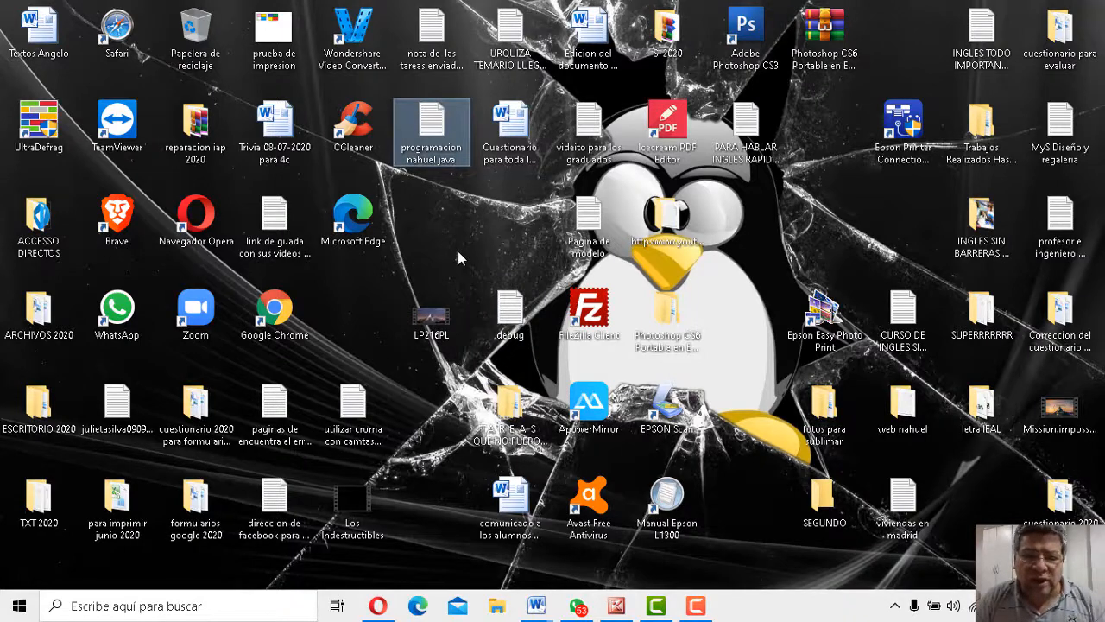
click(510, 311)
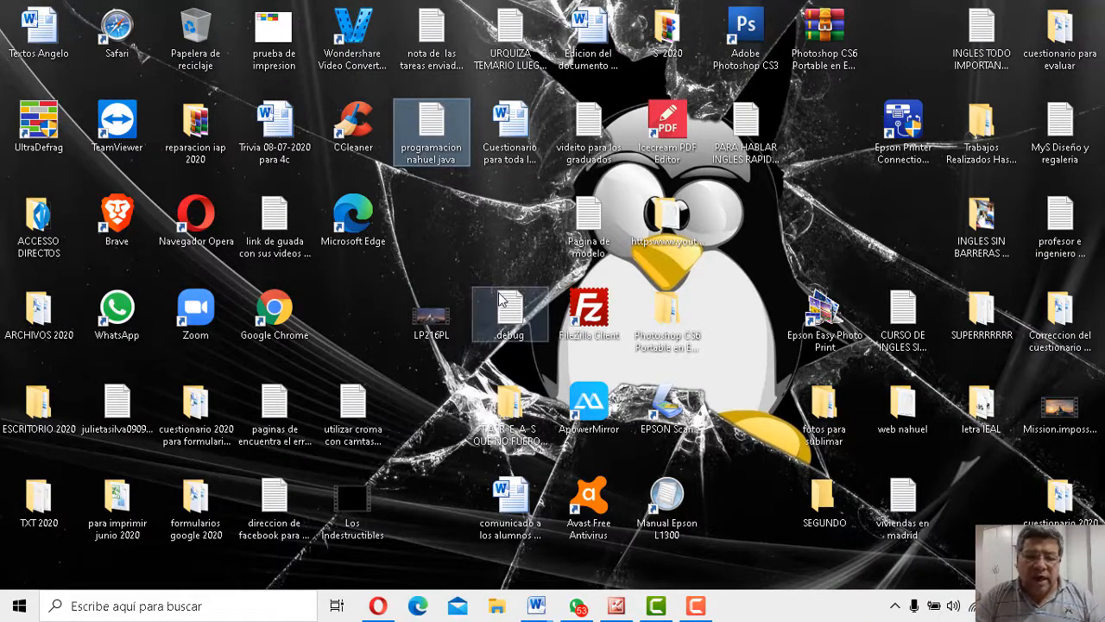
double_click(509, 313)
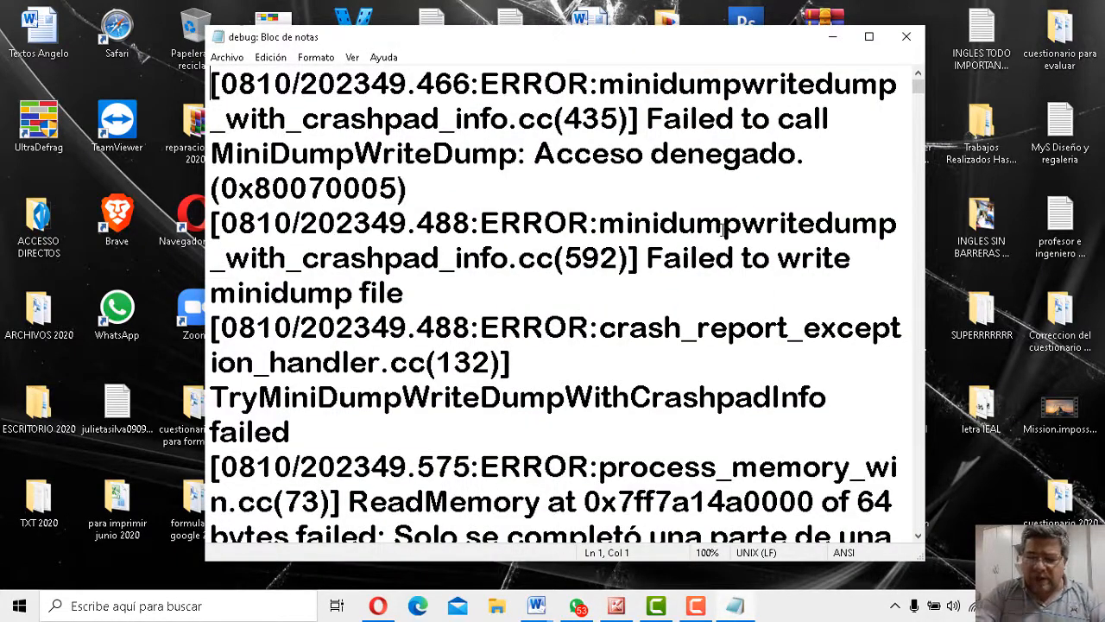
mouse_move(741, 229)
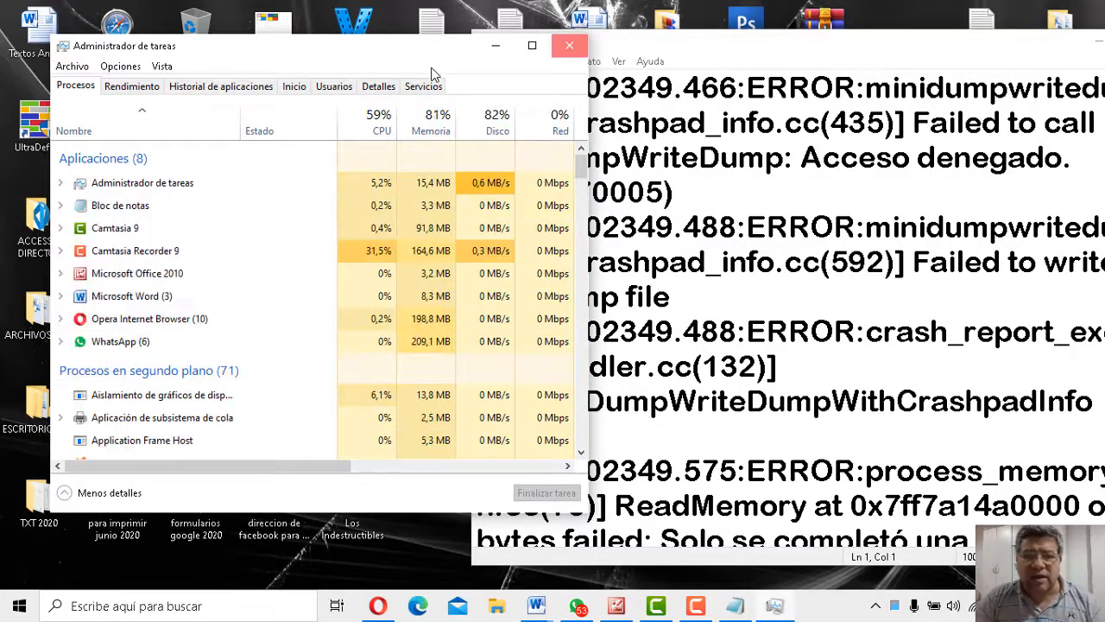
click(567, 45)
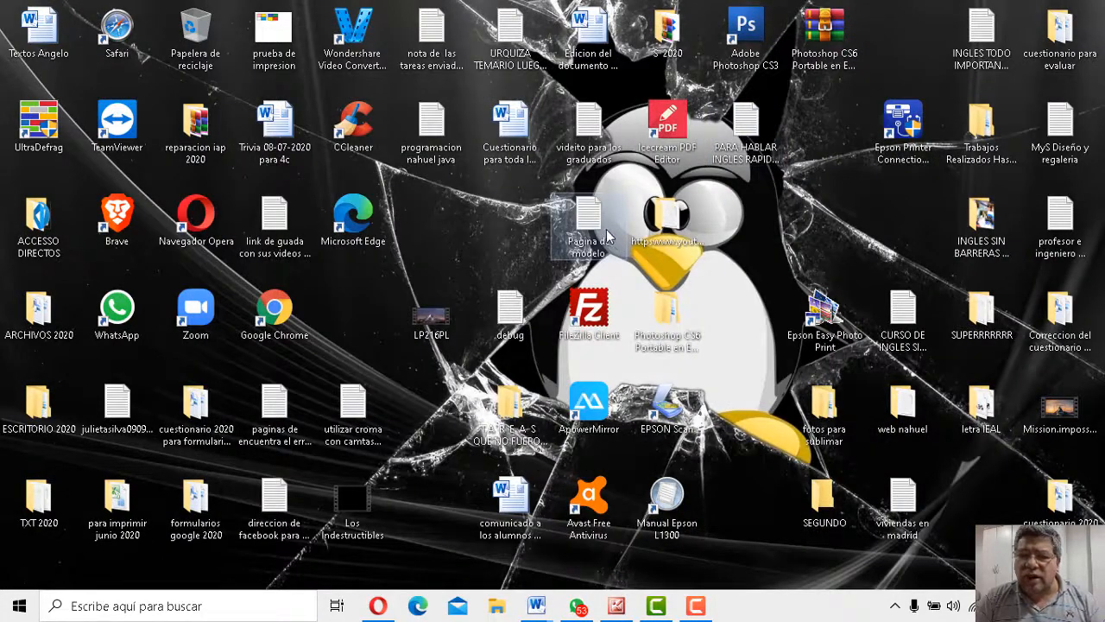
double_click(585, 216)
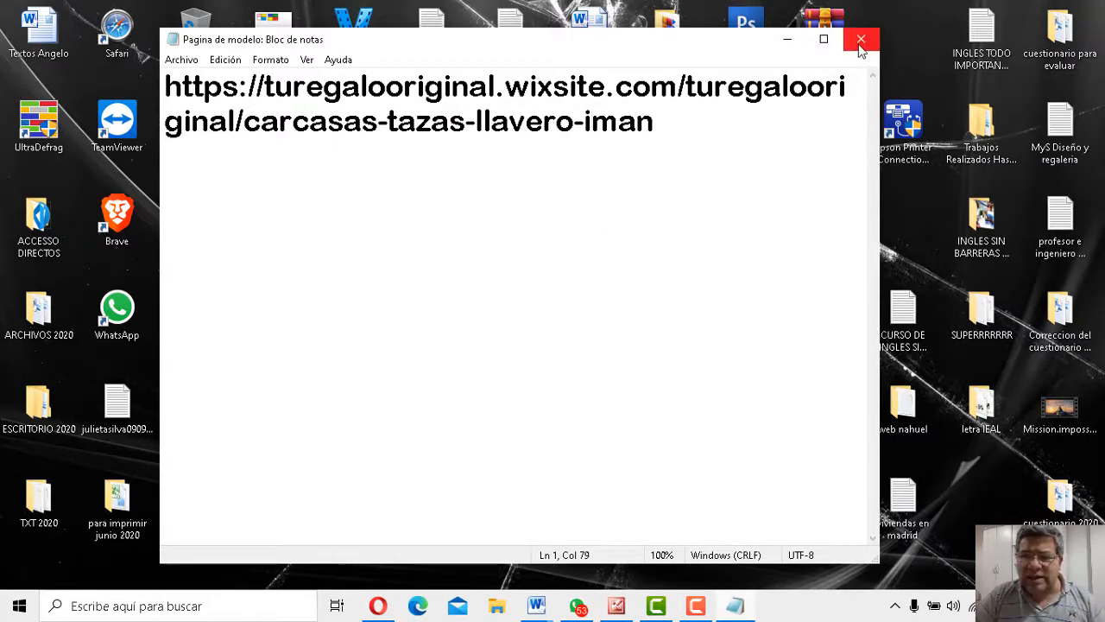
click(858, 40)
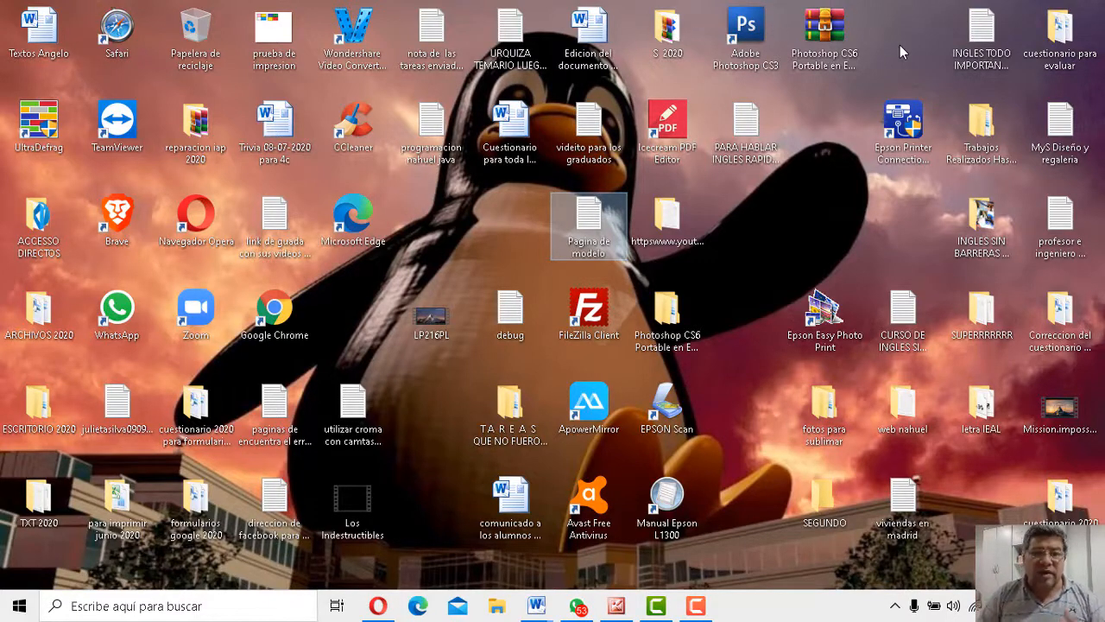
mouse_move(675, 442)
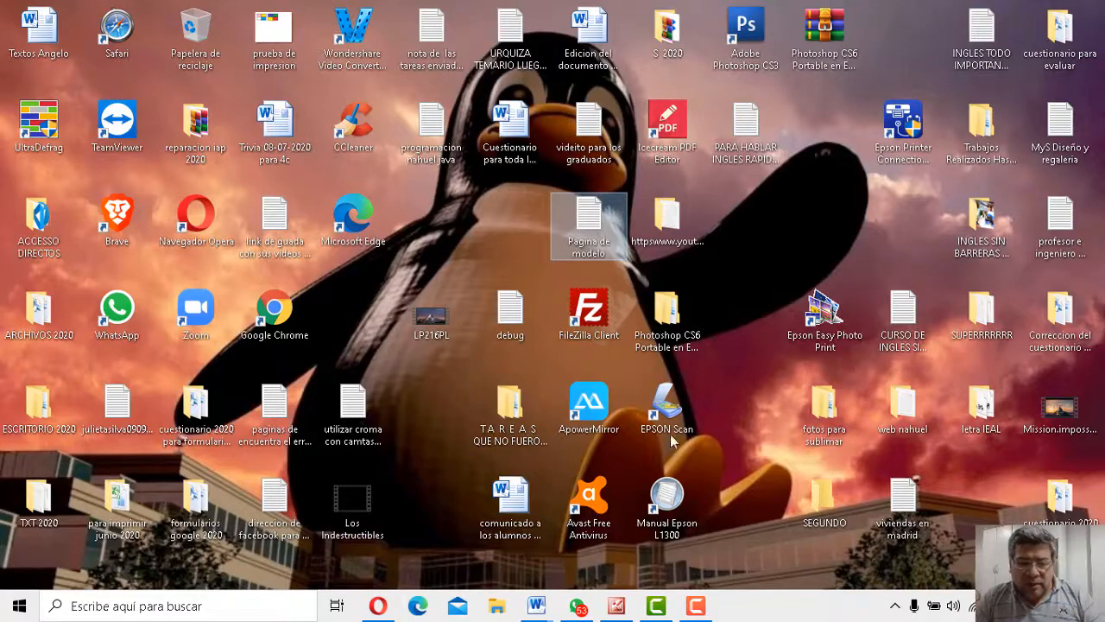
mouse_move(528, 608)
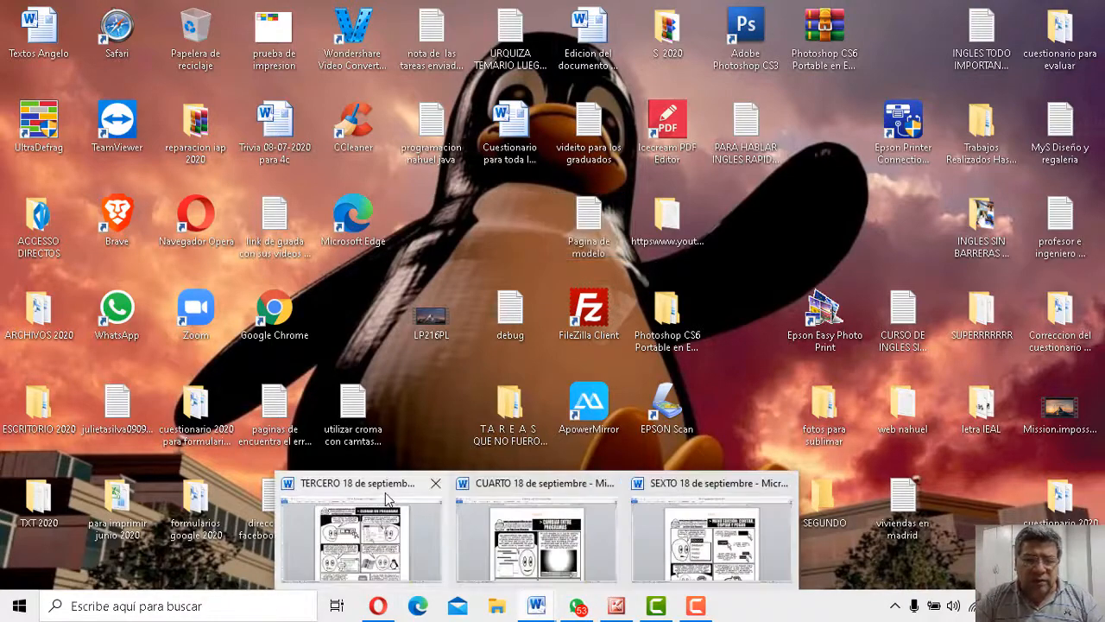
click(355, 483)
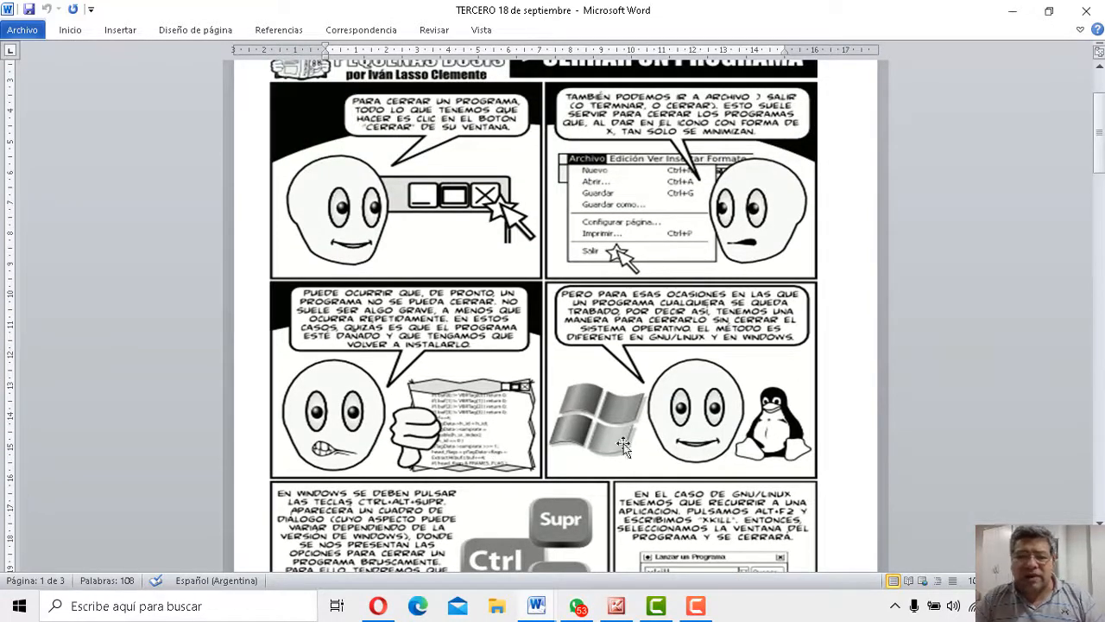
mouse_move(600, 210)
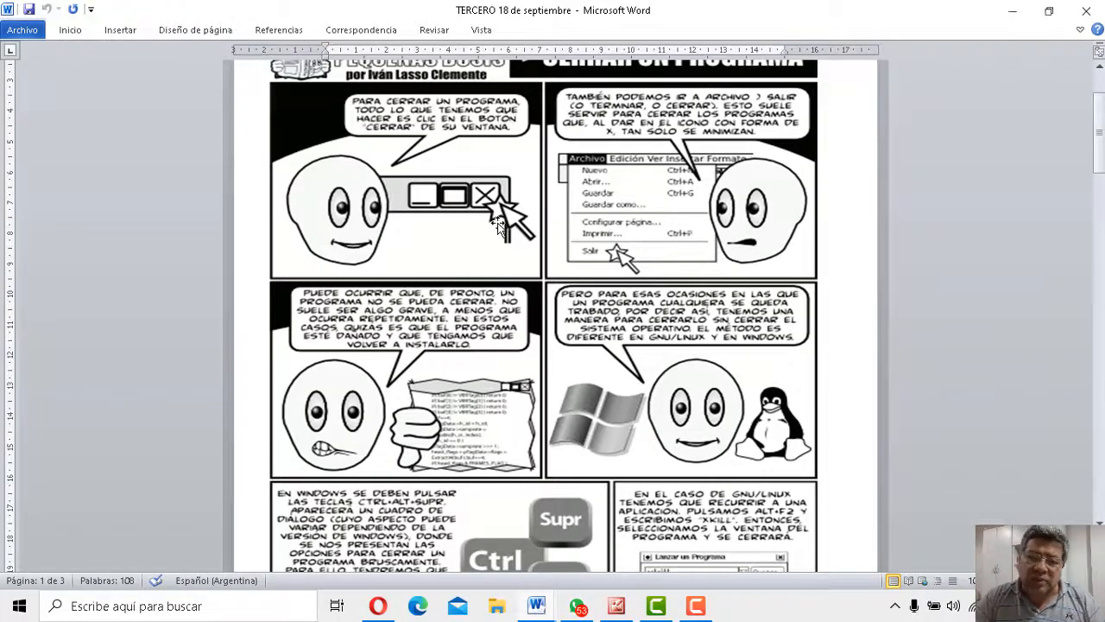
scroll(down, 3)
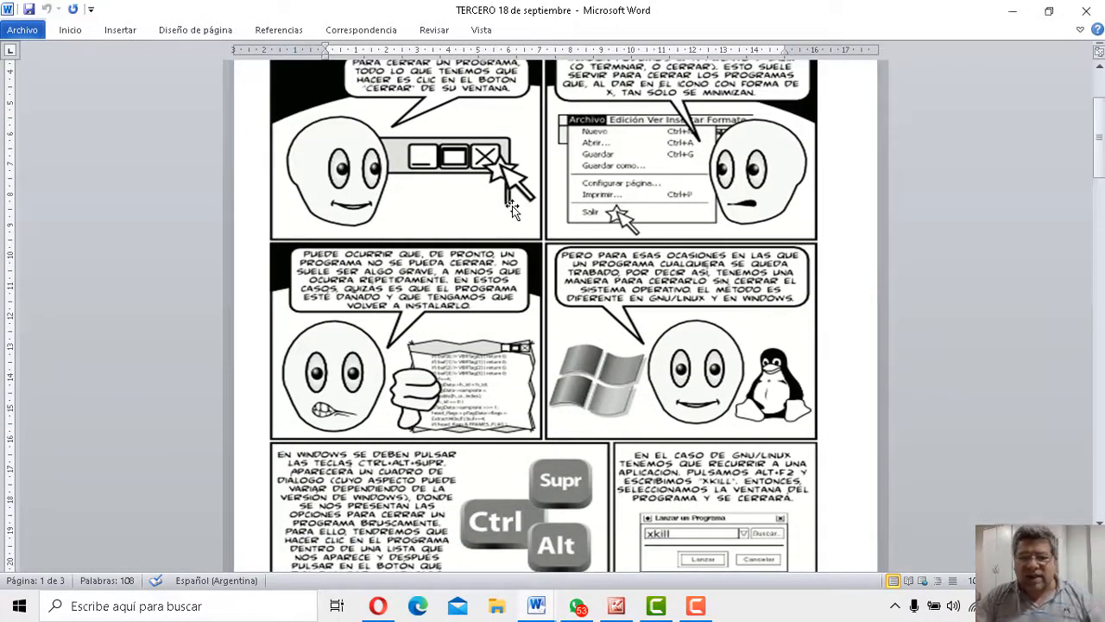
scroll(down, 3)
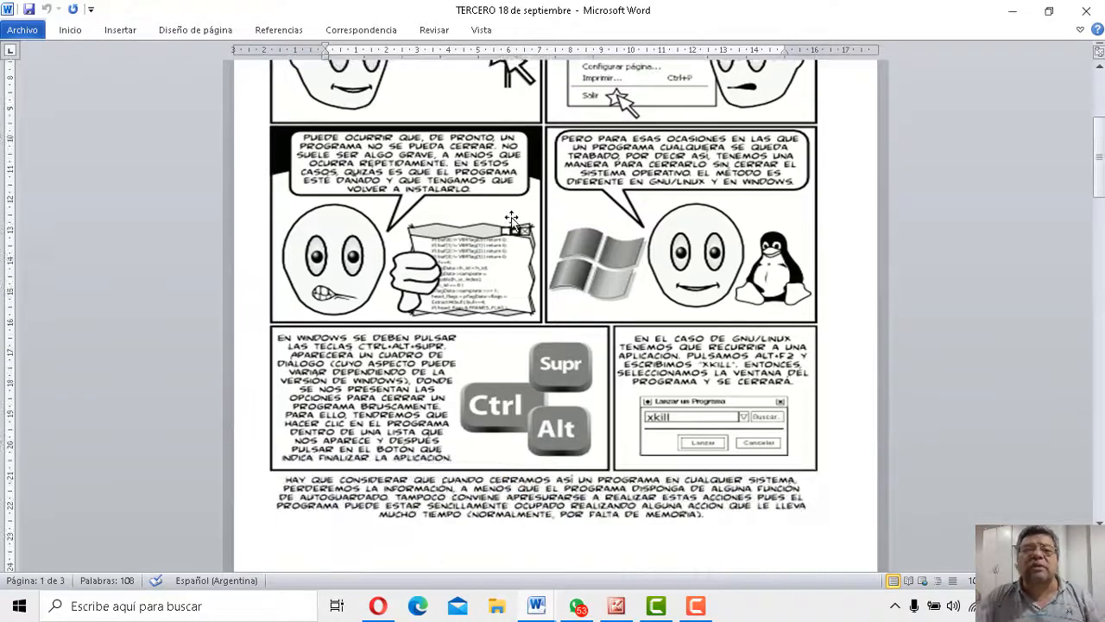
scroll(down, 3)
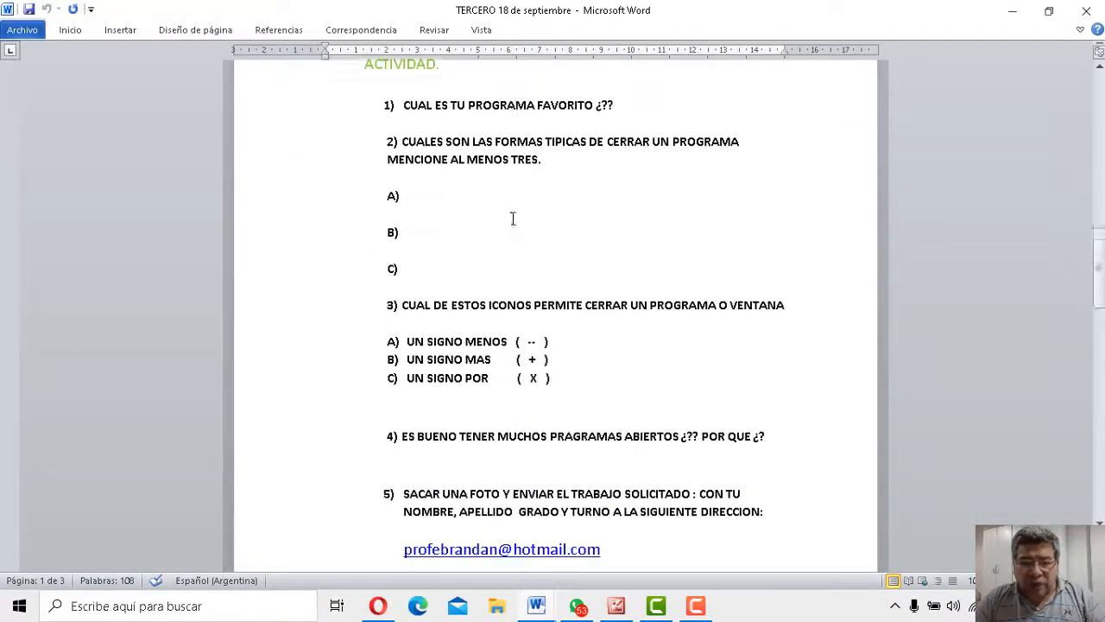
scroll(down, 3)
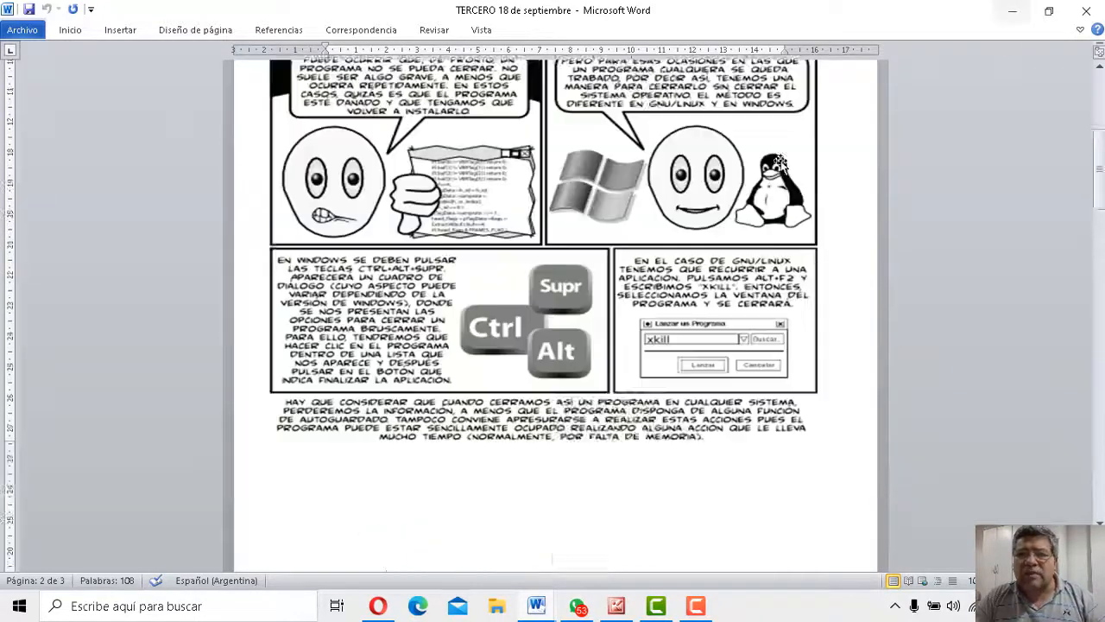
scroll(up, 3)
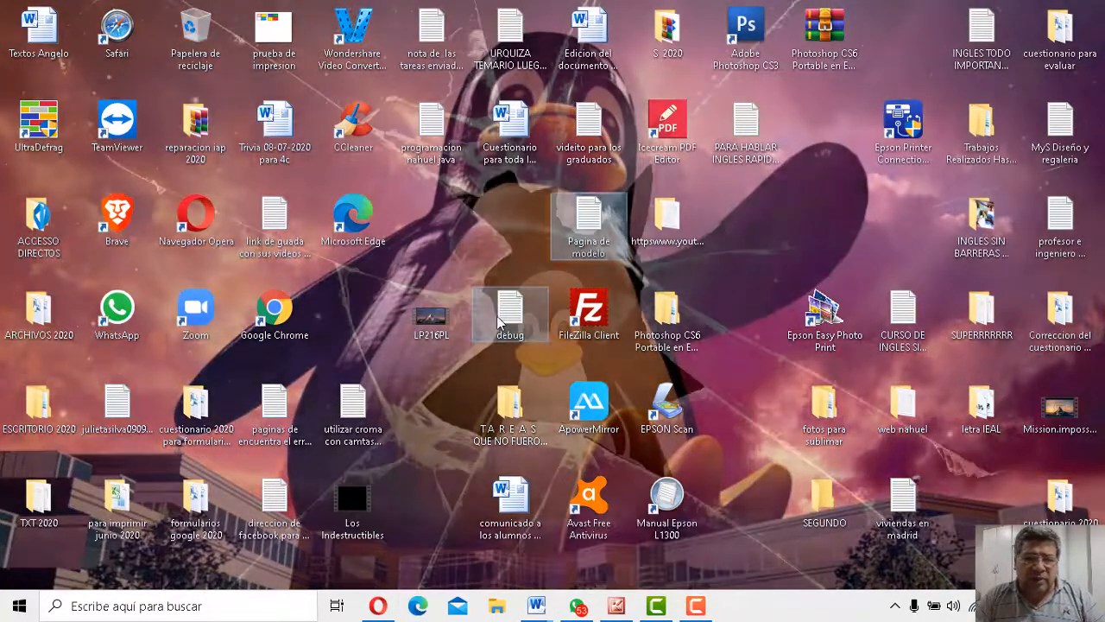
double_click(510, 311)
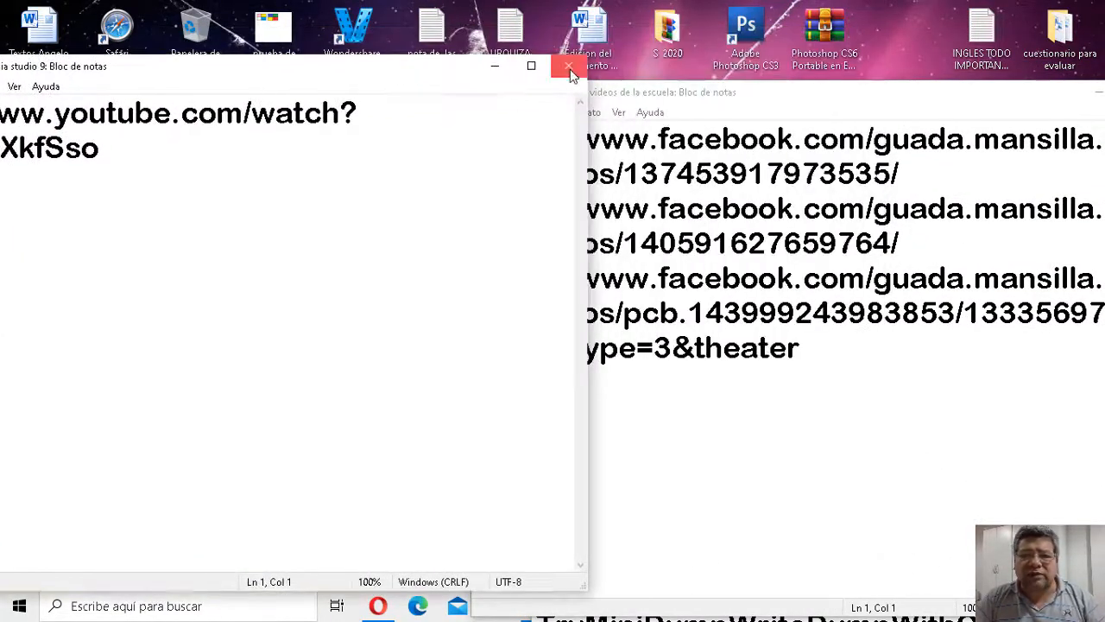
click(568, 68)
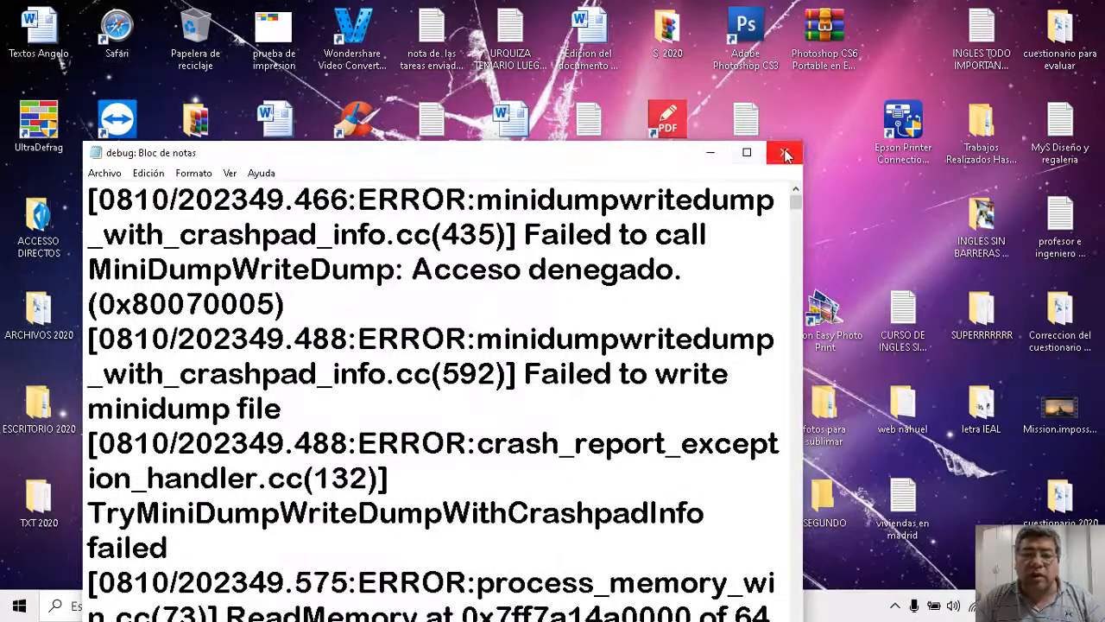
click(784, 153)
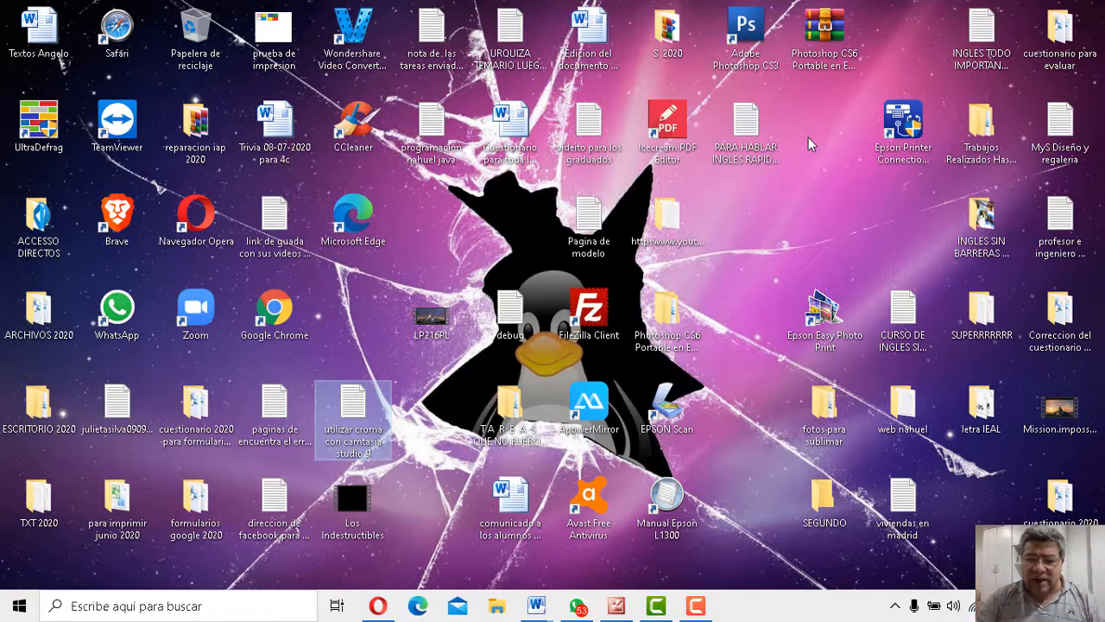
mouse_move(682, 552)
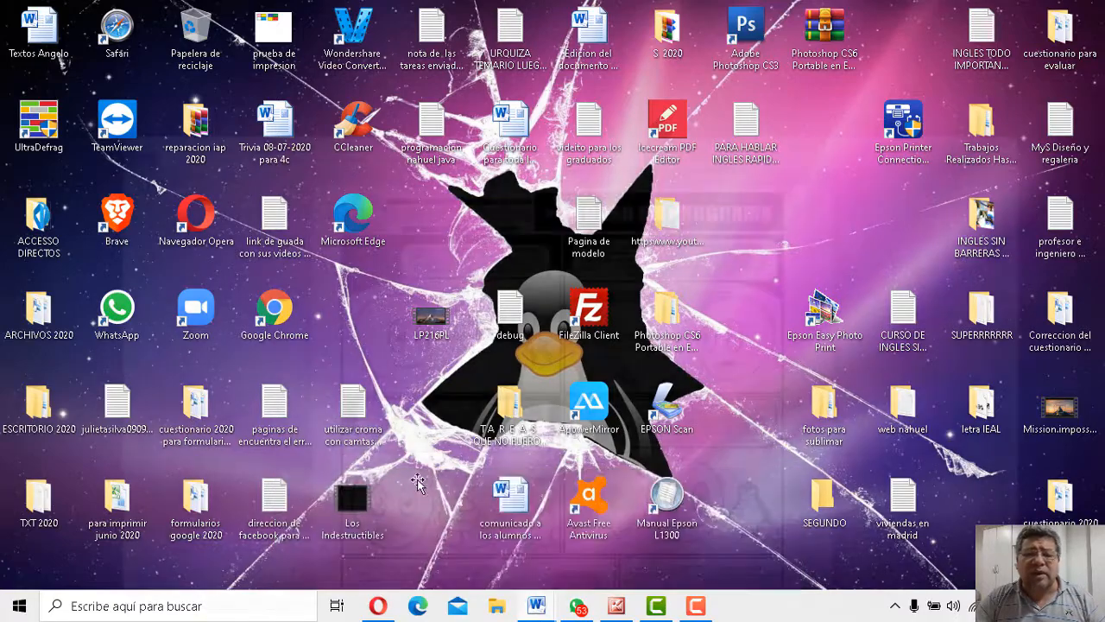
- Restore the TERCERO worksheet from the taskbar and scroll through the ACTIVIDAD questions to the differences game
click(530, 603)
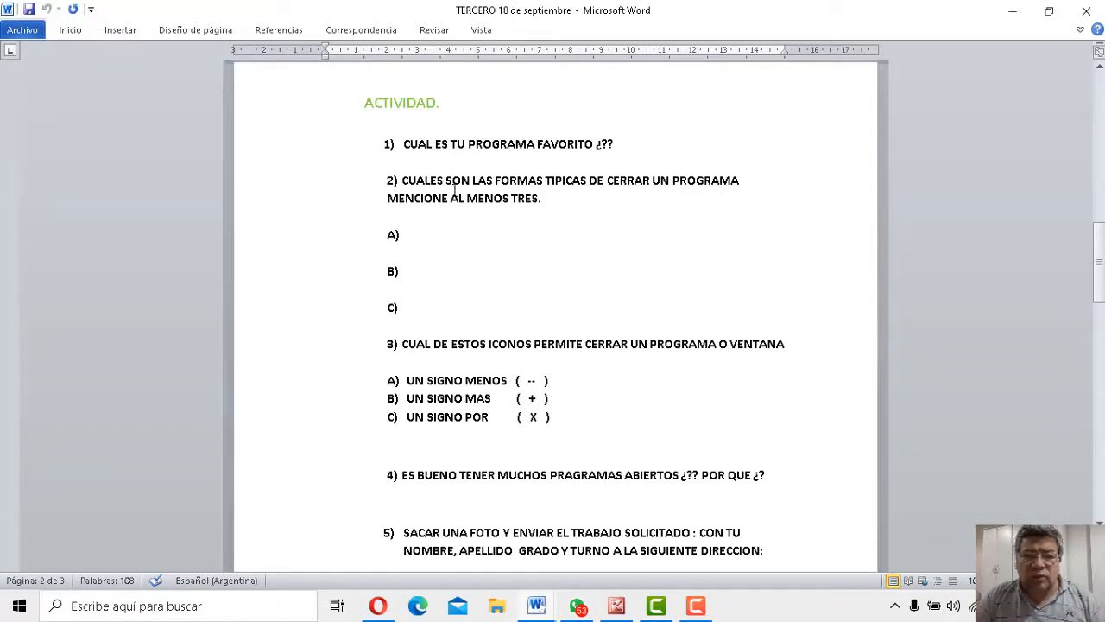
mouse_move(603, 205)
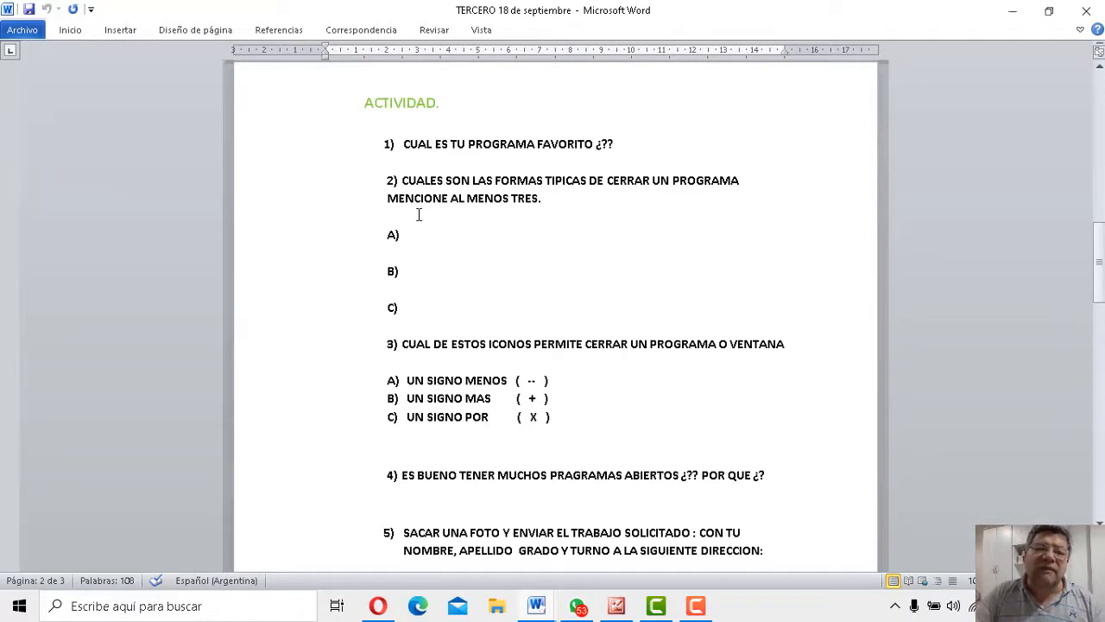
mouse_move(510, 218)
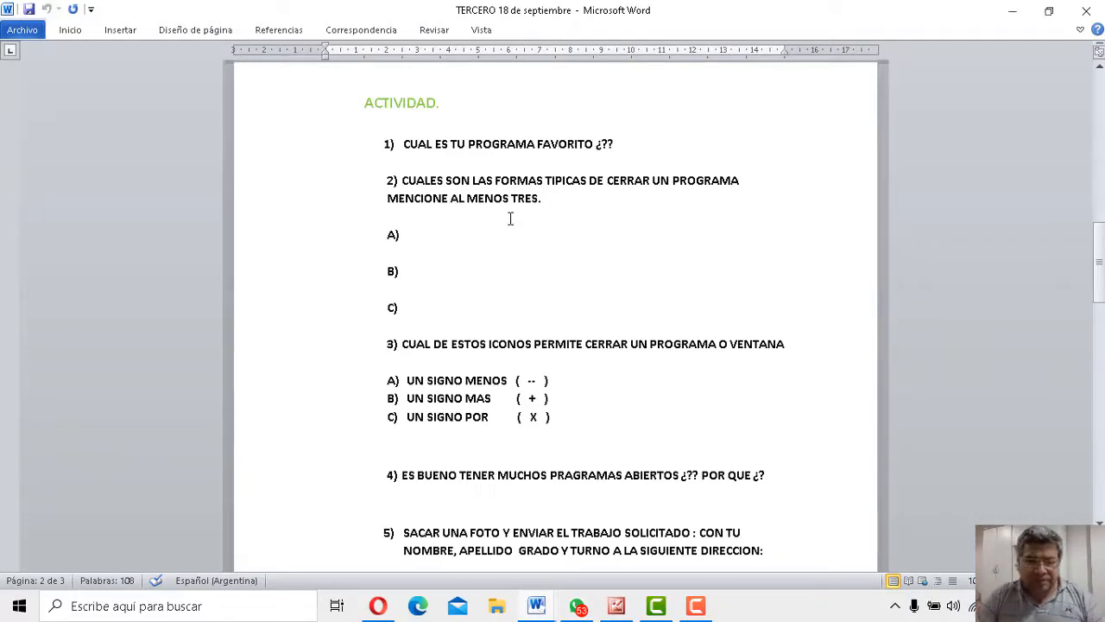
scroll(down, 3)
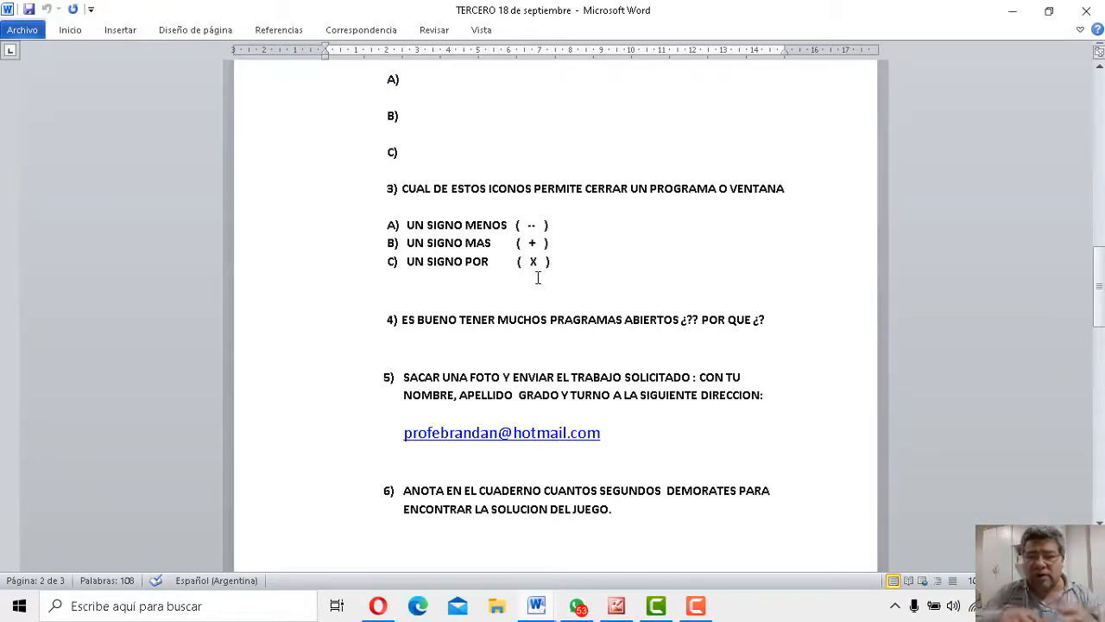
scroll(down, 3)
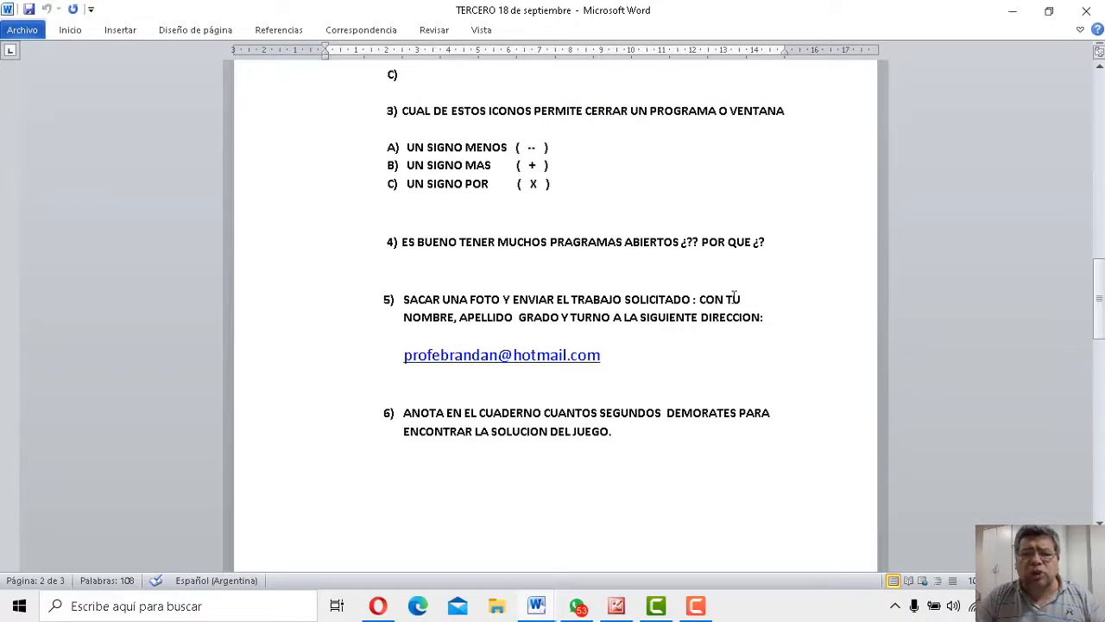
mouse_move(692, 260)
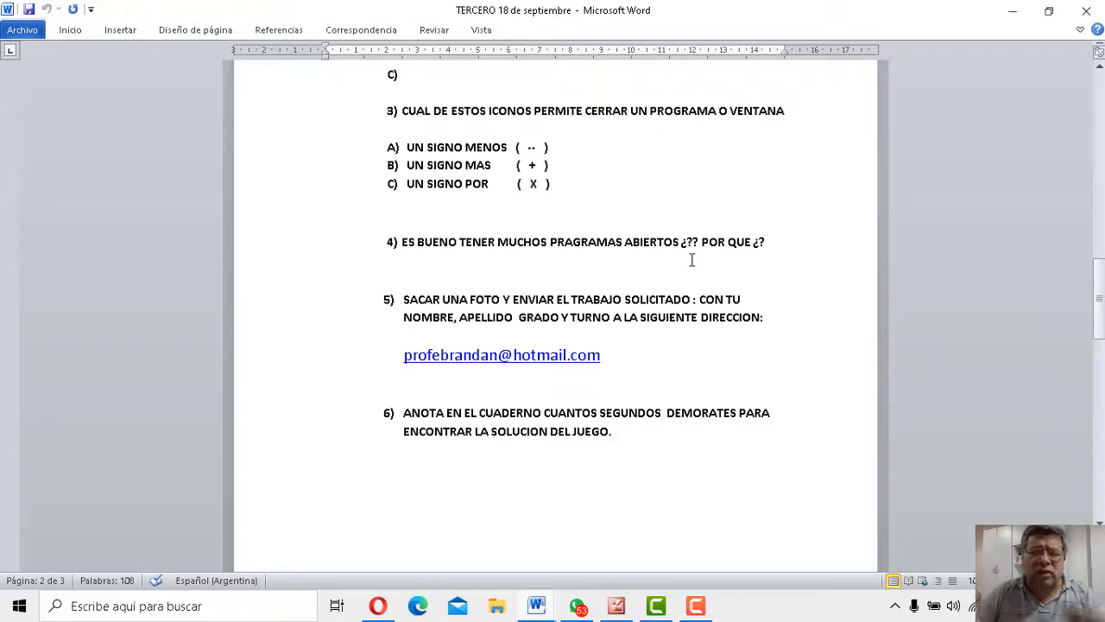
scroll(up, 3)
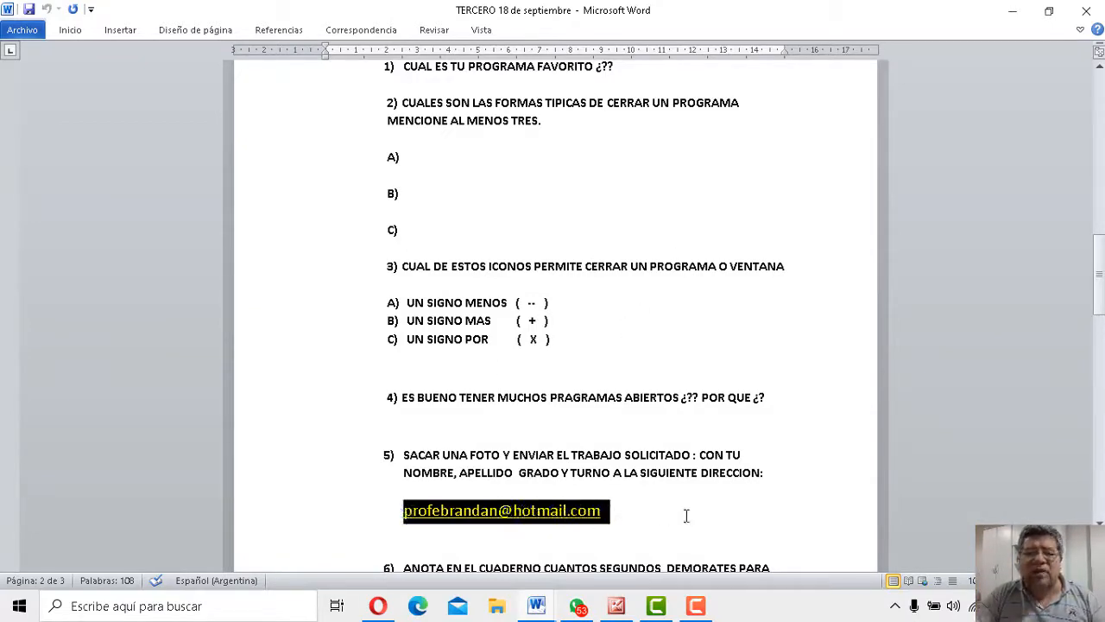
scroll(down, 3)
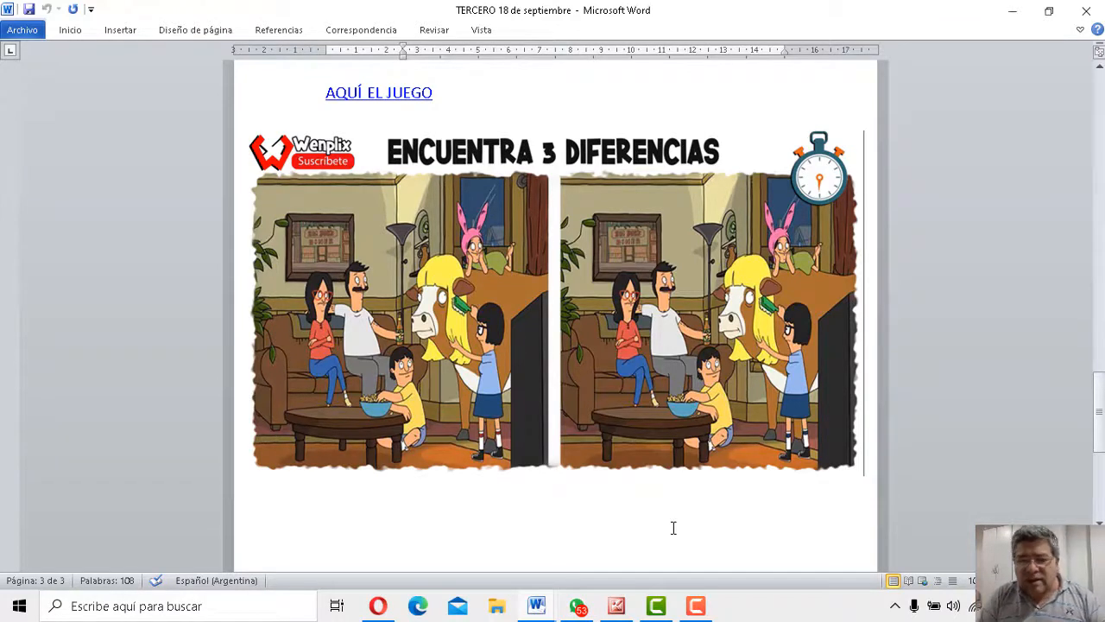
mouse_move(843, 173)
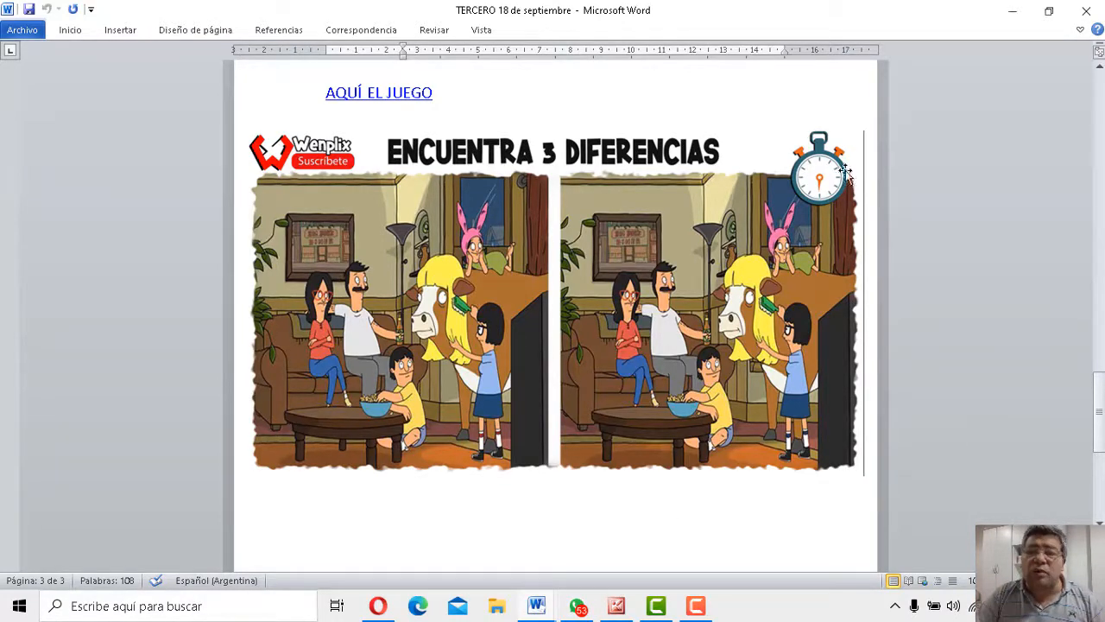
mouse_move(759, 106)
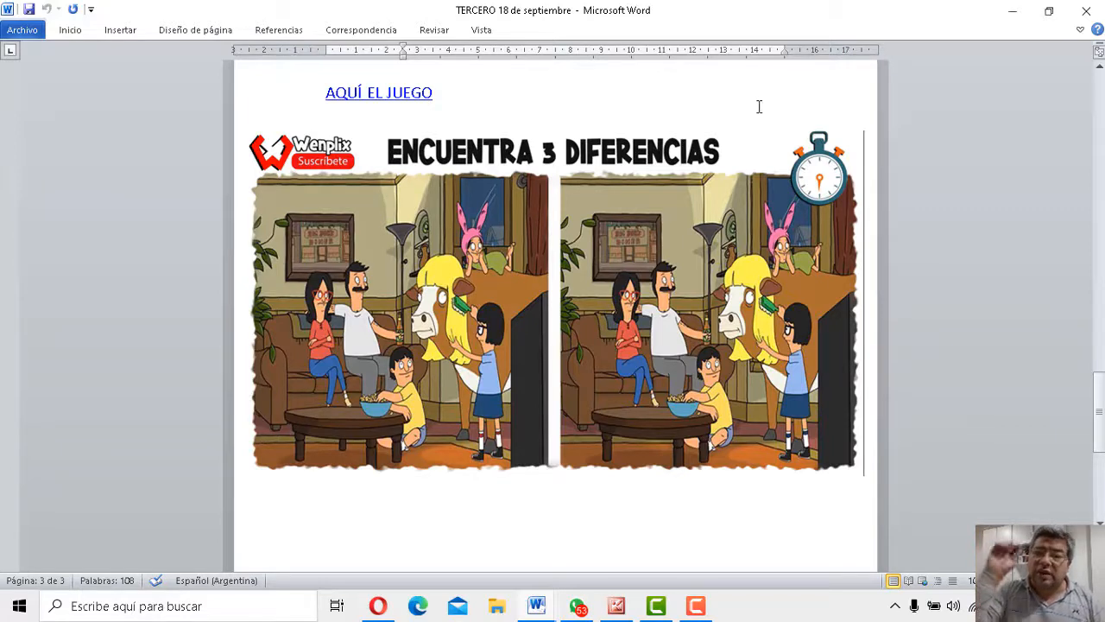